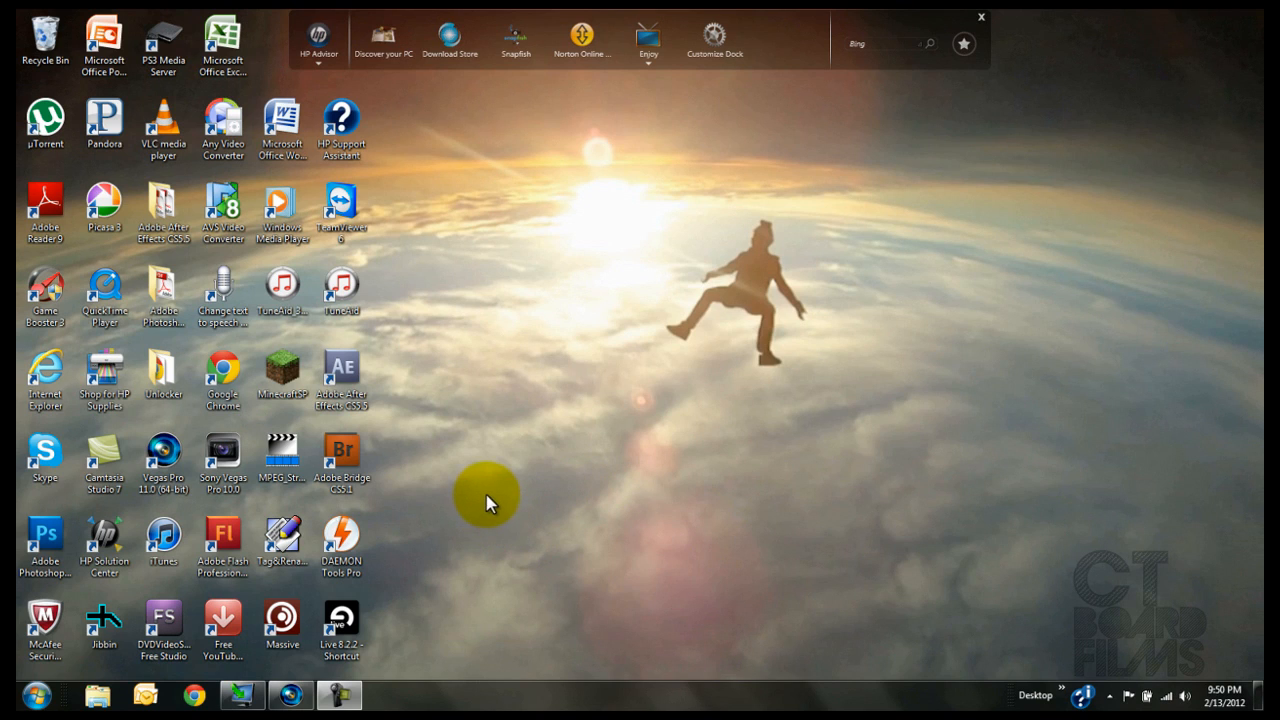
mouse_move(530, 488)
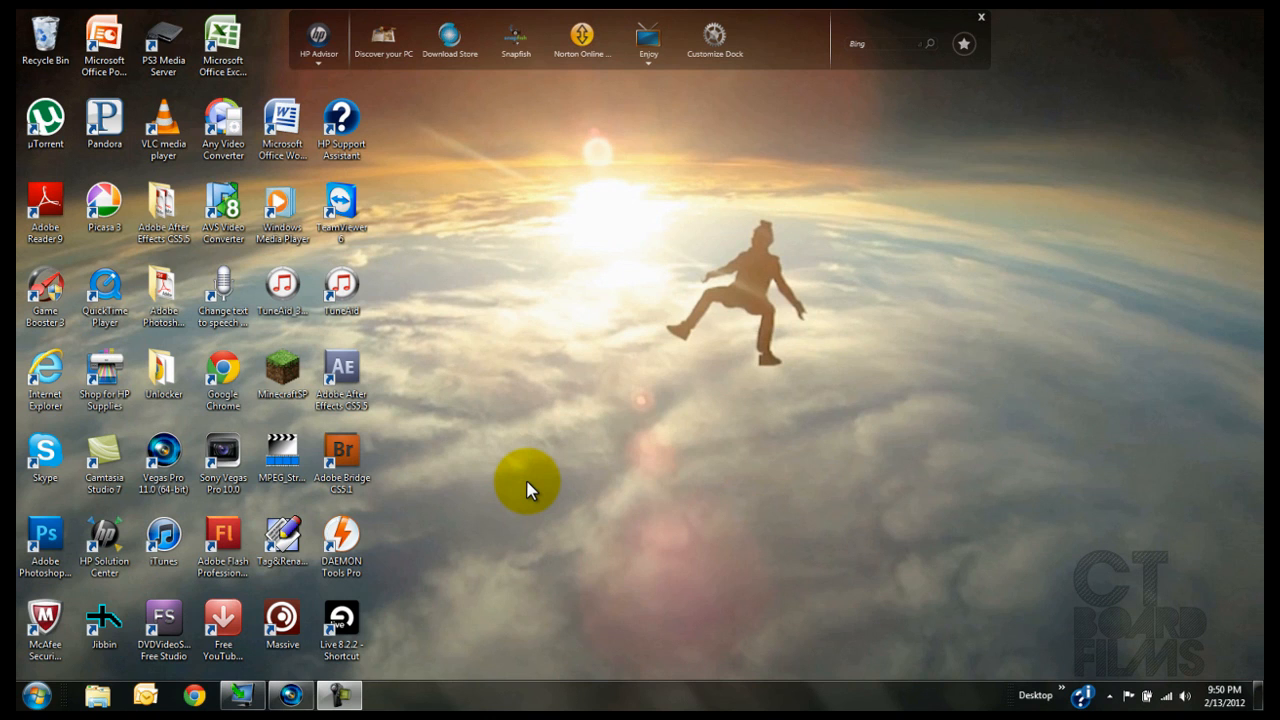
mouse_move(465, 580)
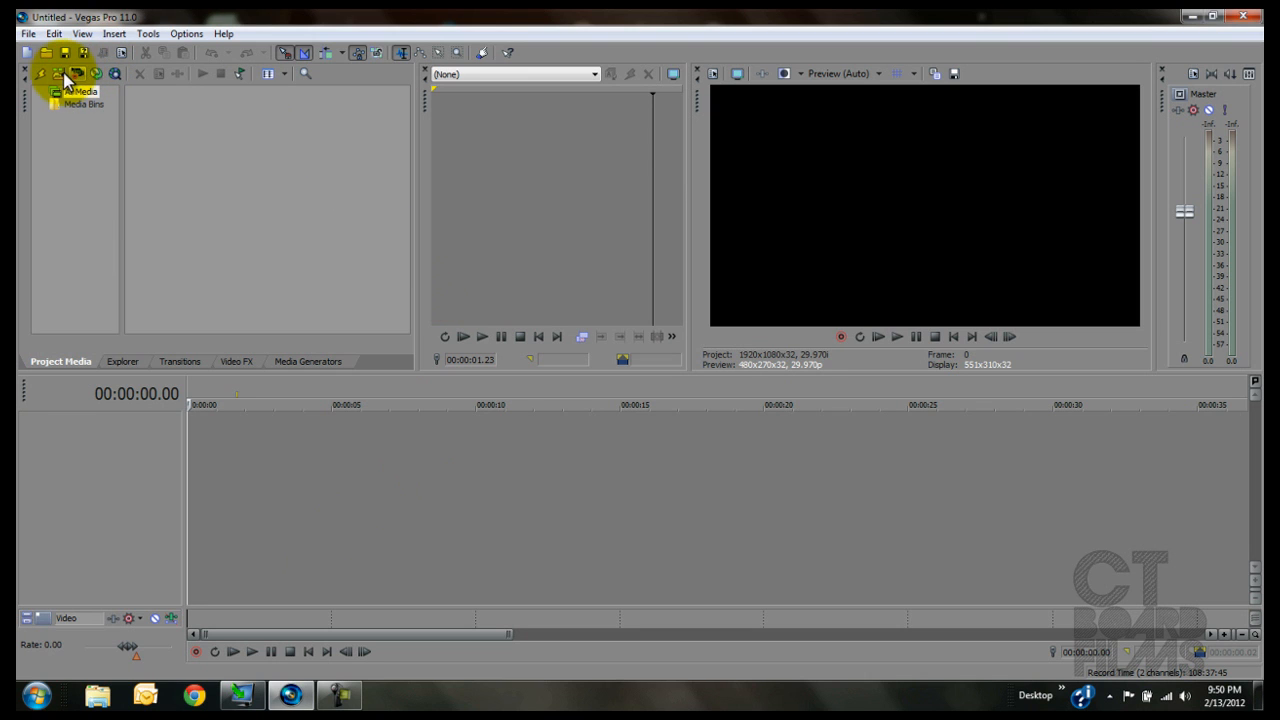
Import Untitled.mpg and drag the skate clip onto the timeline
click(65, 74)
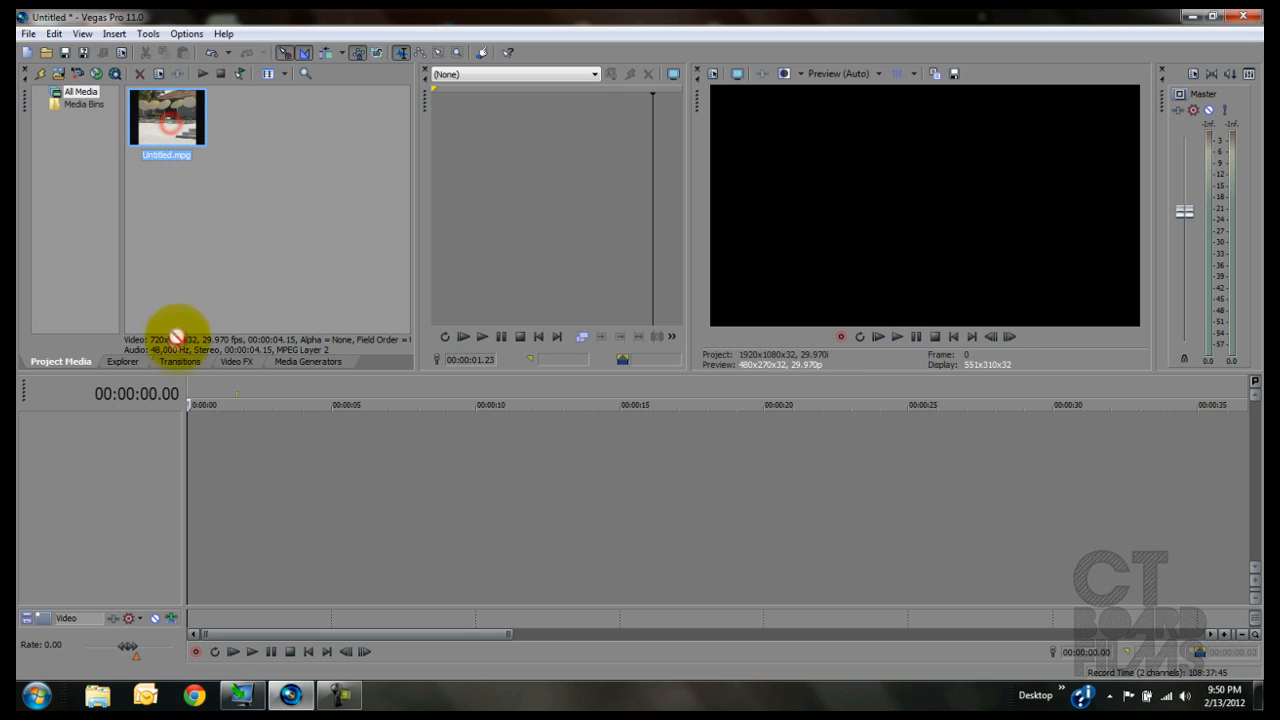
drag(166, 117, 215, 437)
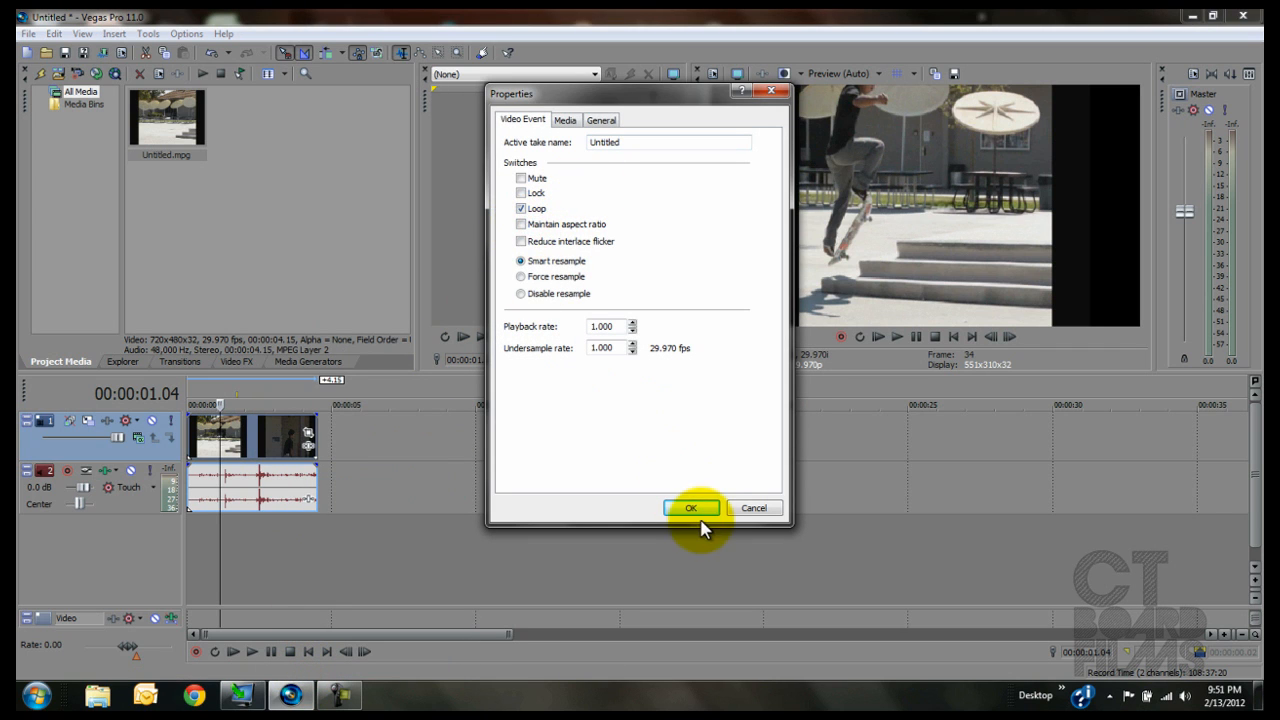
Close video properties and set the audio event's time-stretch method to élastique
click(691, 508)
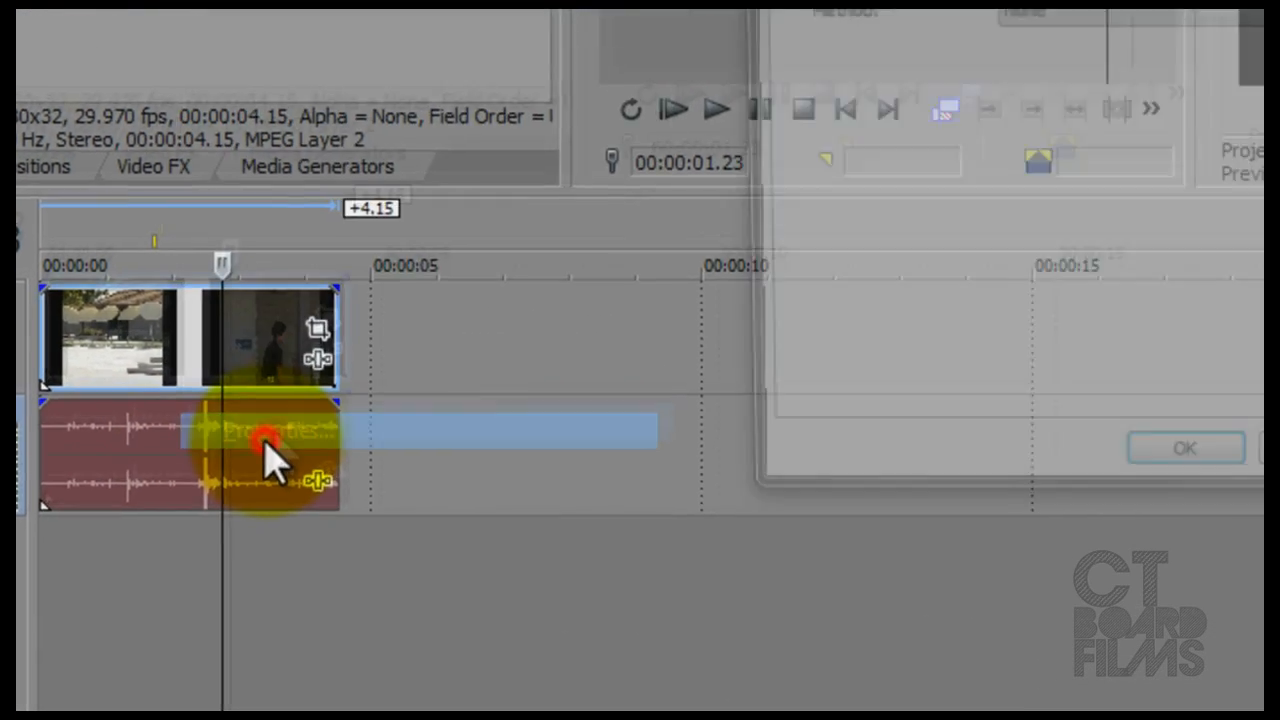
double_click(265, 455)
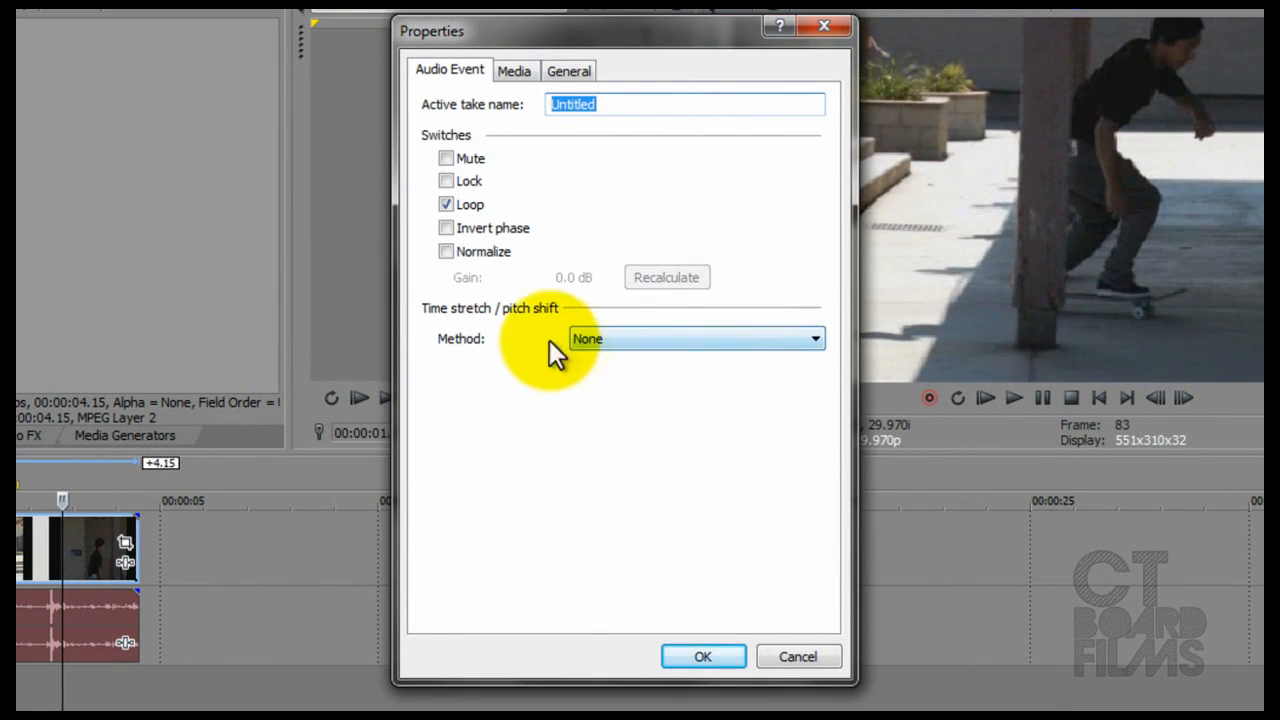
mouse_move(520, 320)
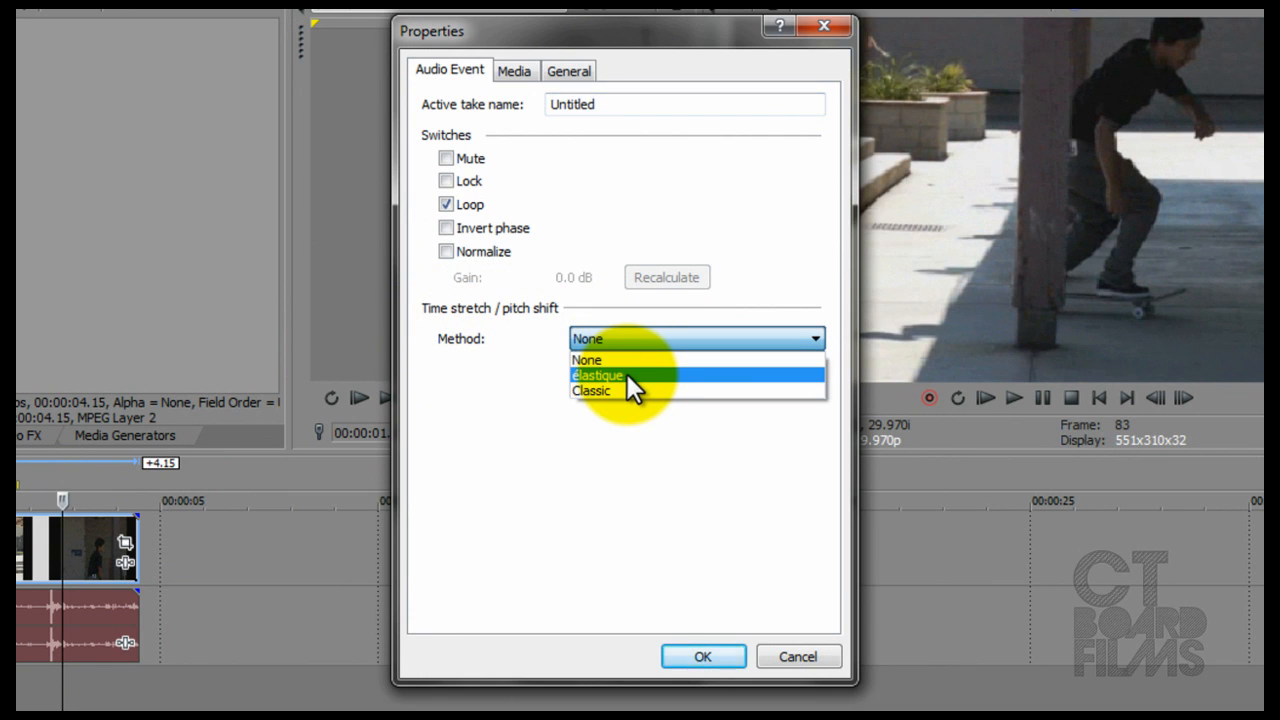
click(596, 374)
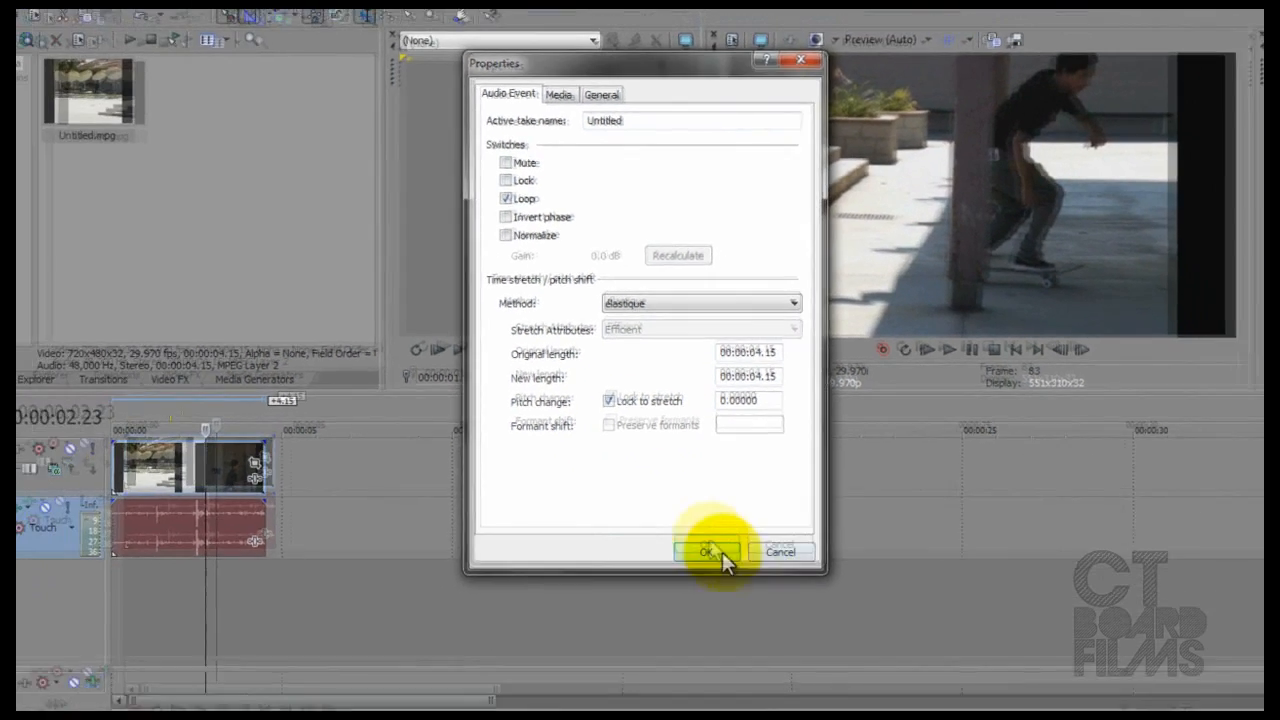
click(708, 552)
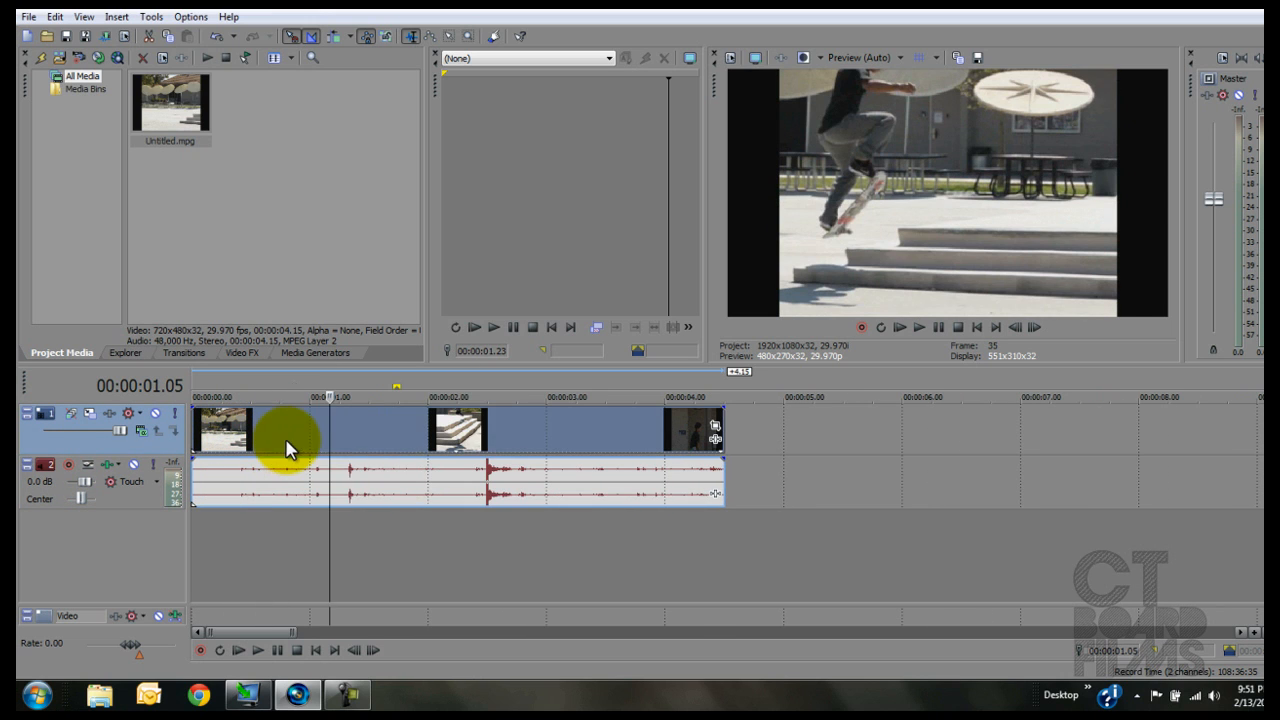
mouse_move(385, 490)
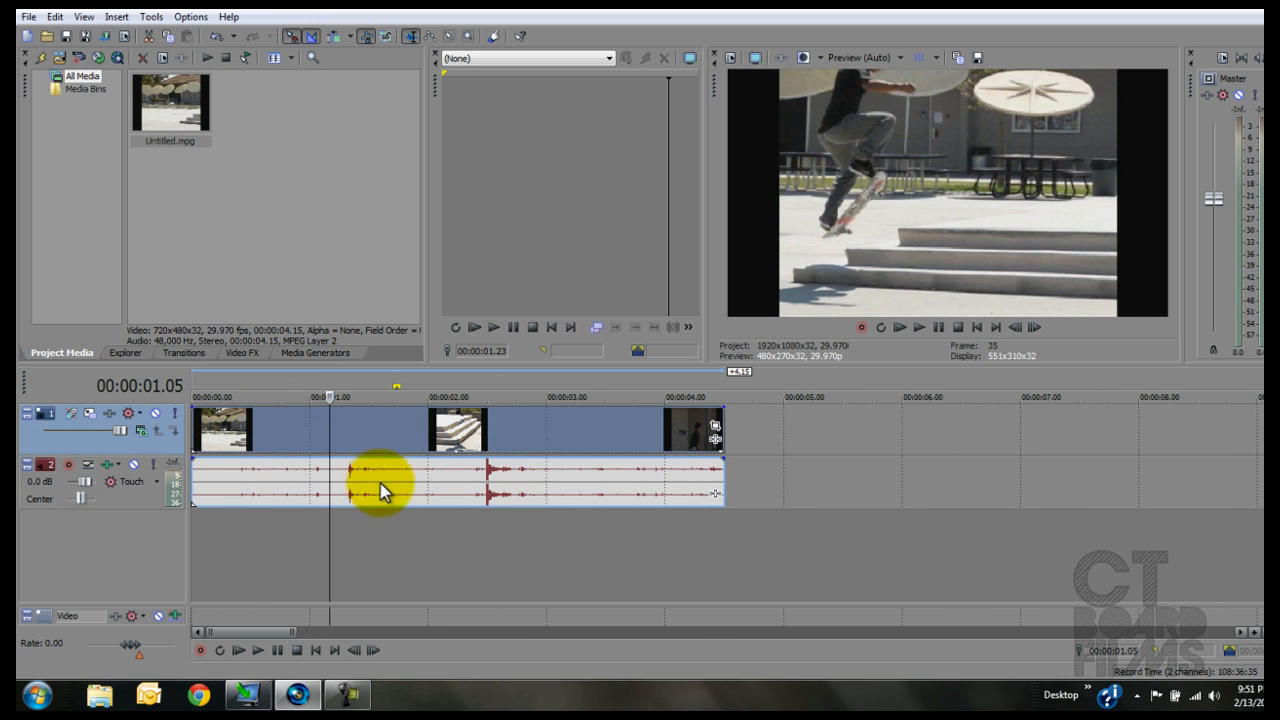
mouse_move(385, 450)
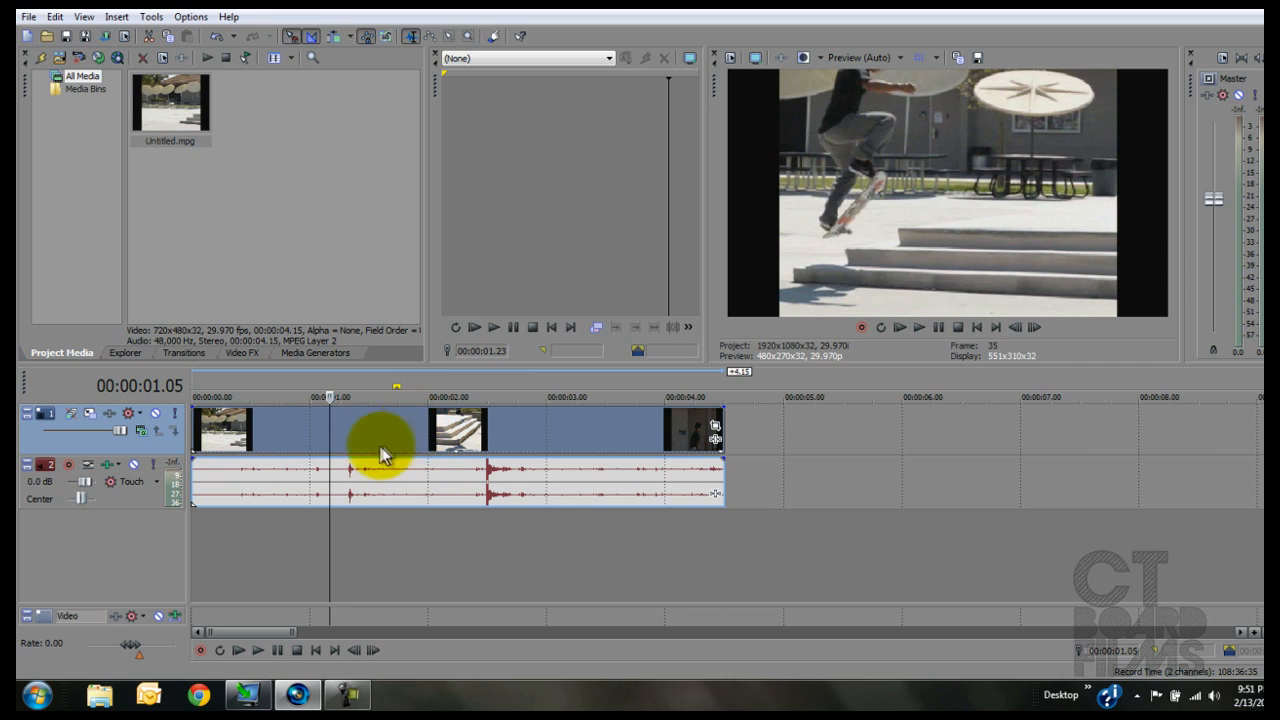
mouse_move(680, 440)
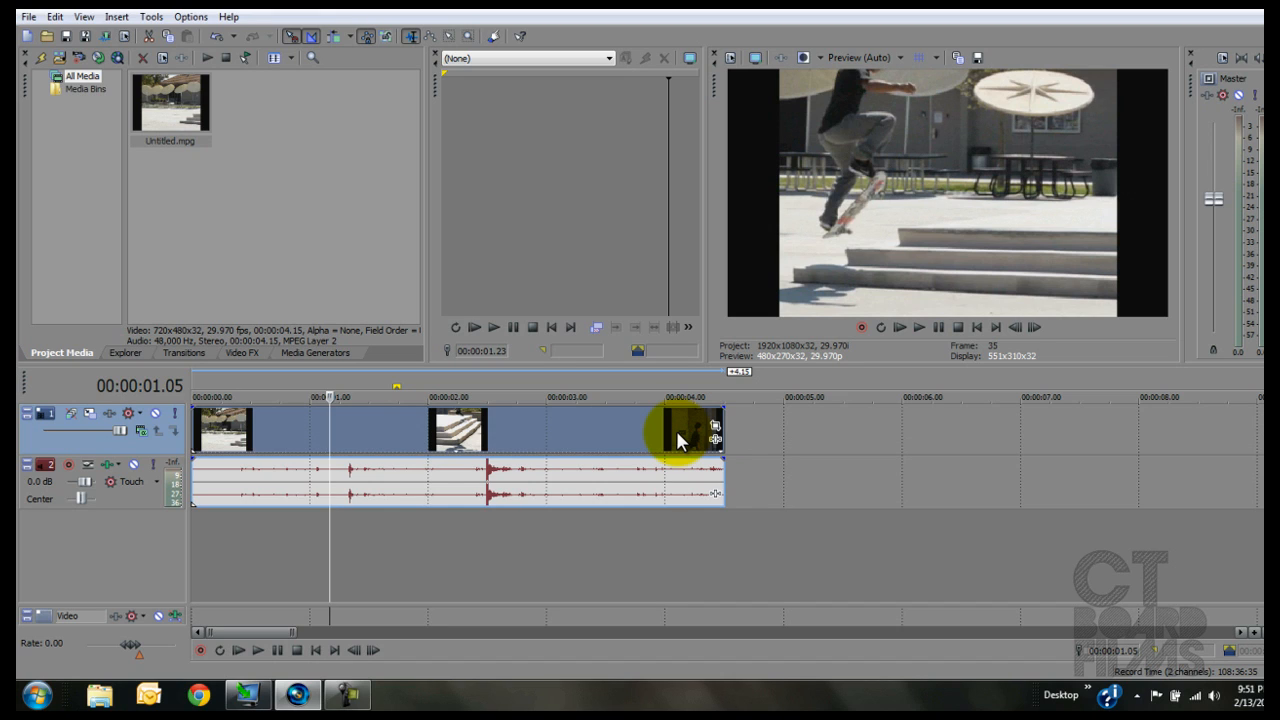
mouse_move(855, 418)
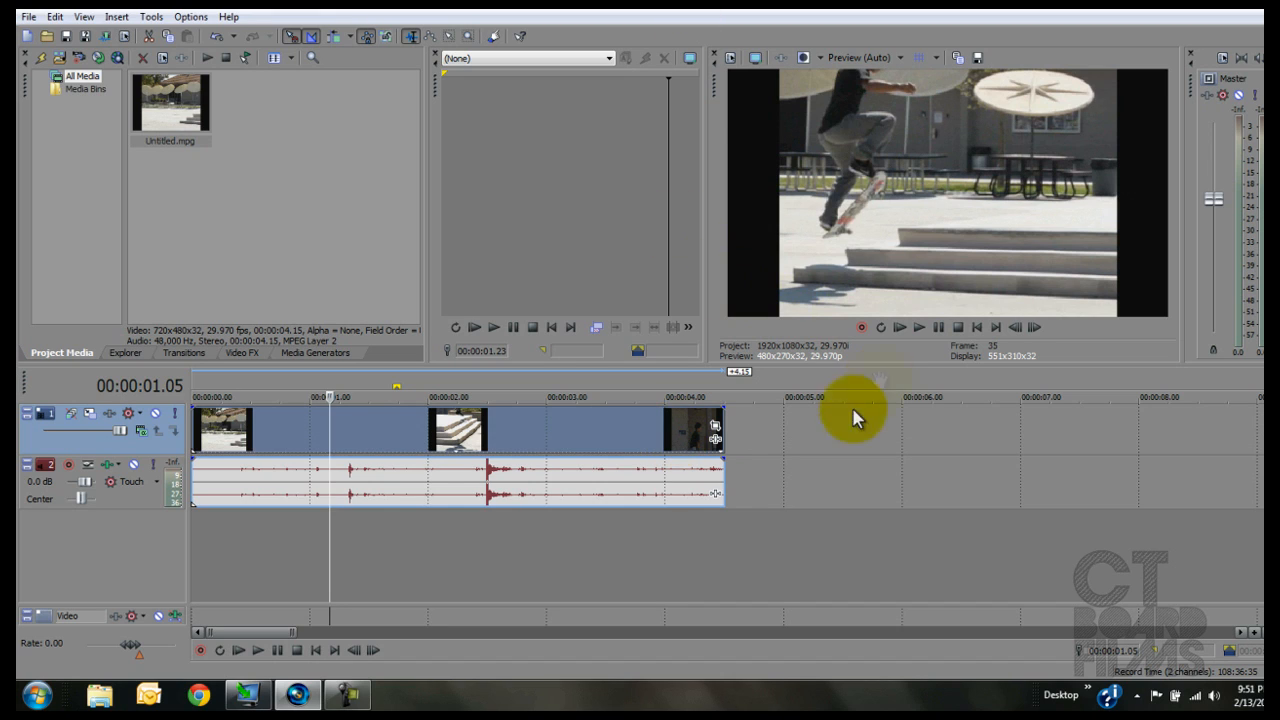
mouse_move(1155, 452)
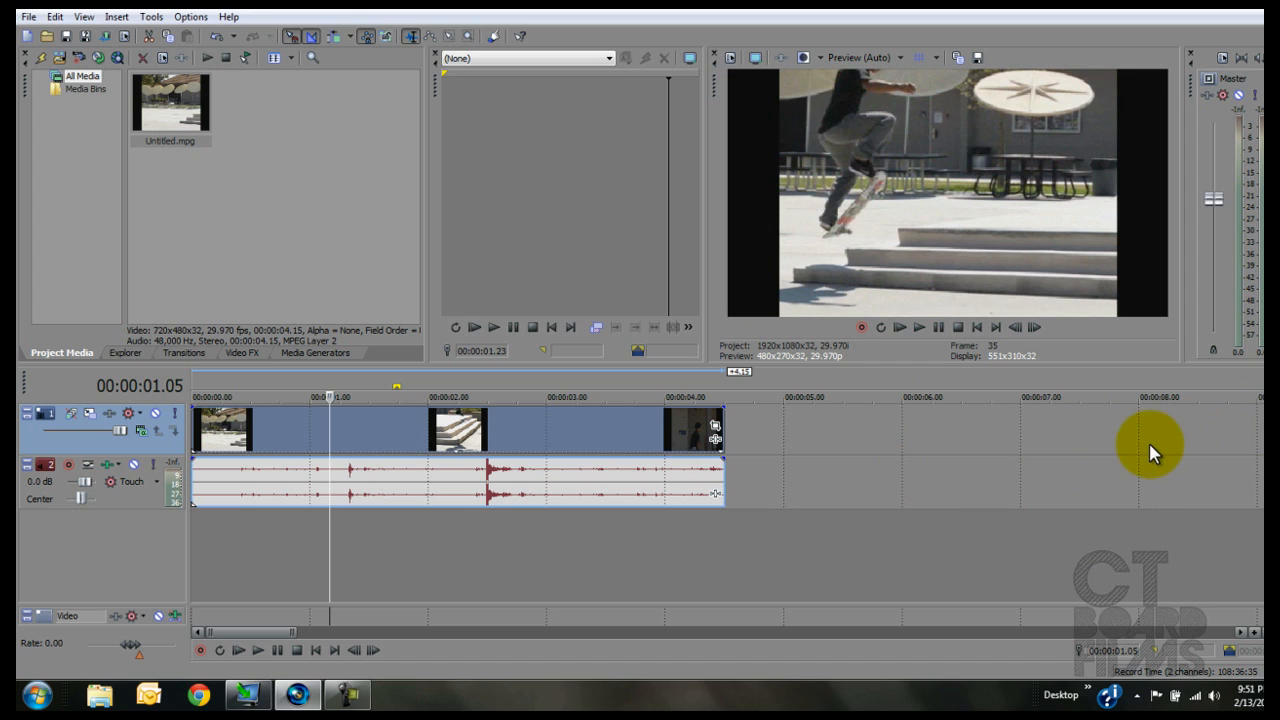
mouse_move(408, 423)
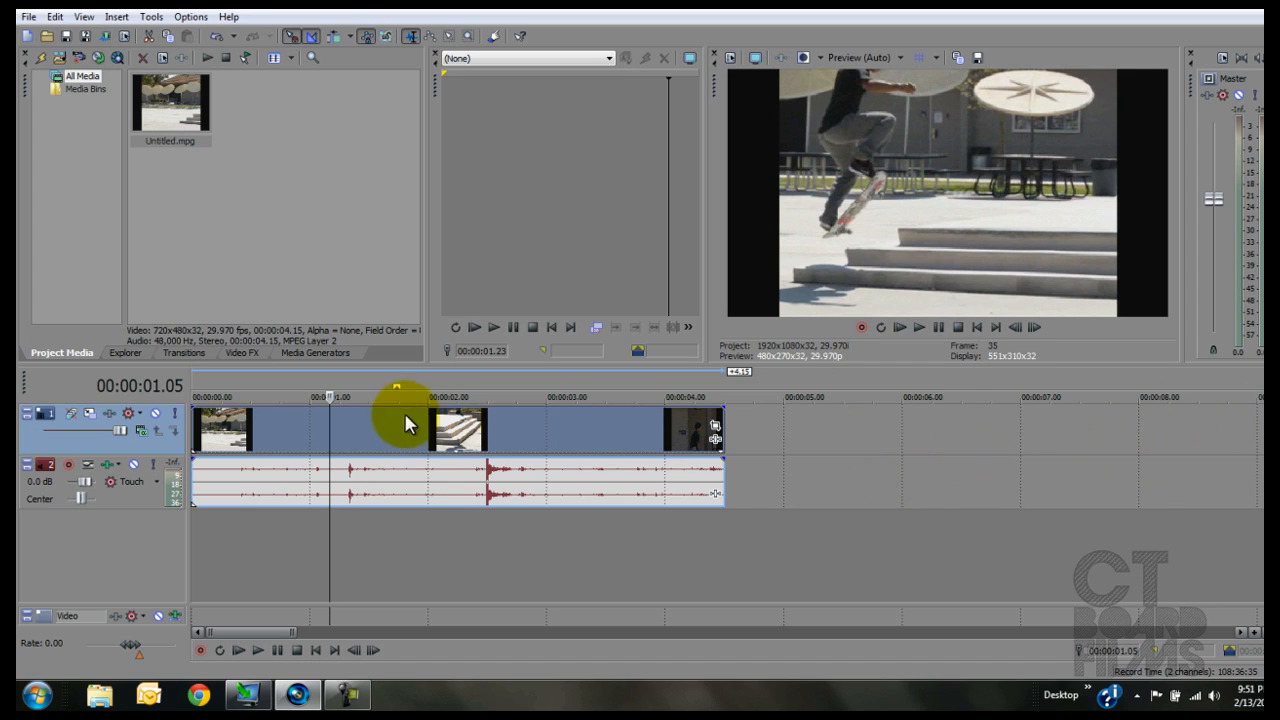
mouse_move(413, 448)
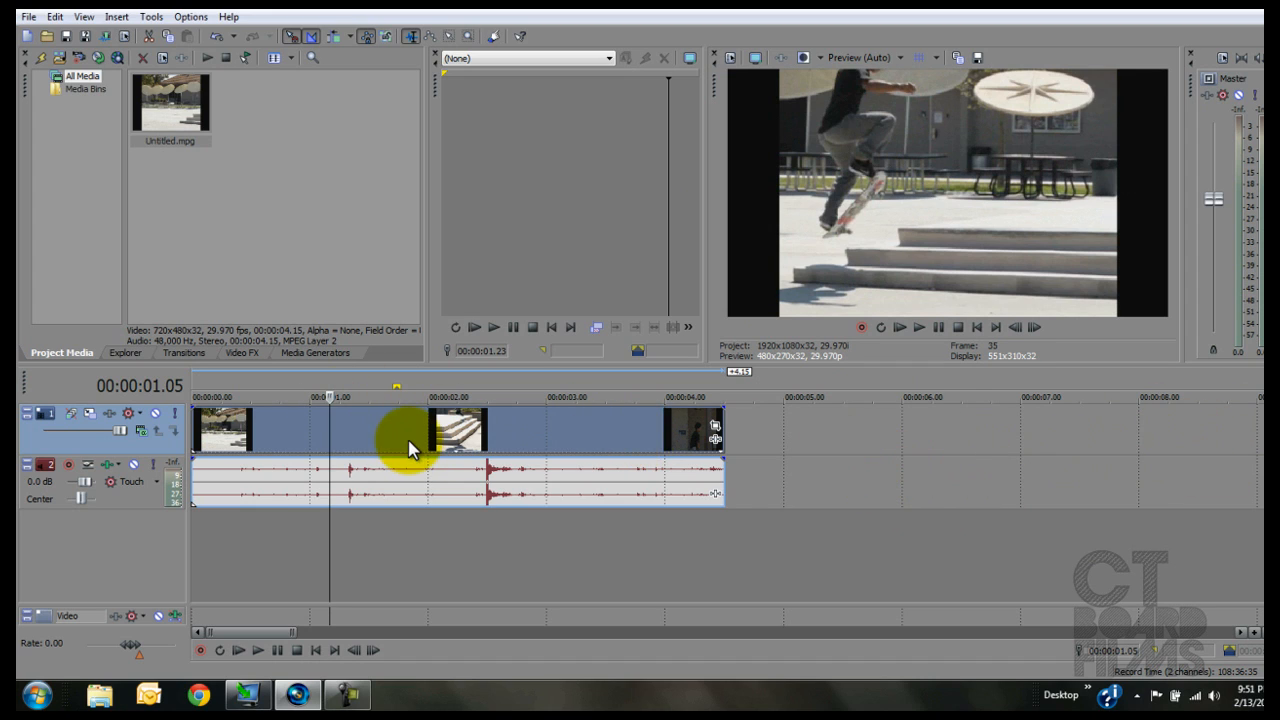
mouse_move(378, 445)
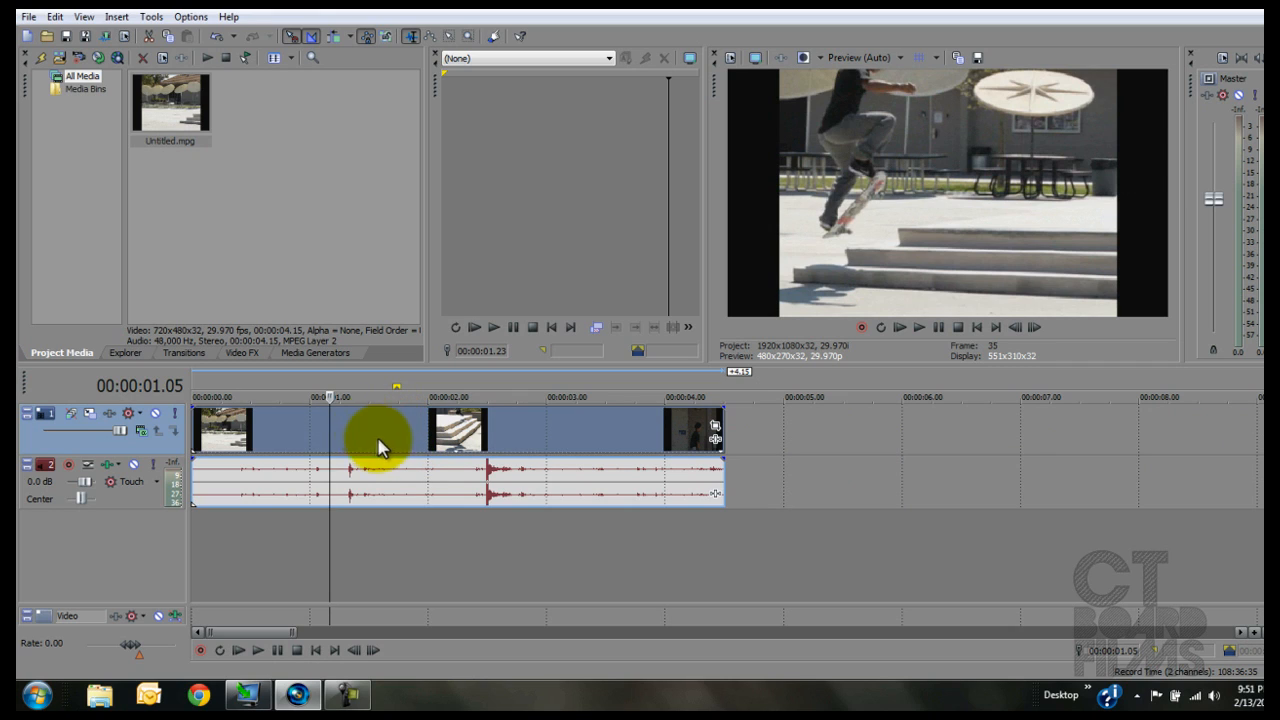
mouse_move(368, 458)
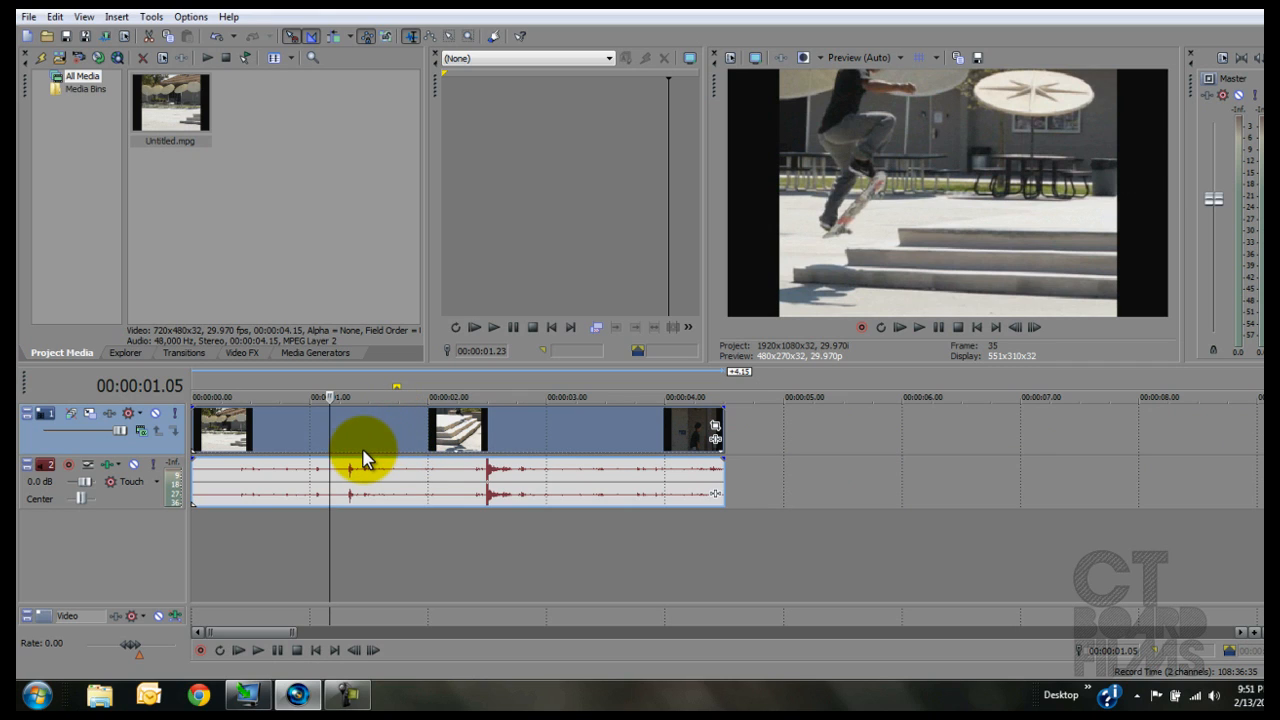
mouse_move(378, 455)
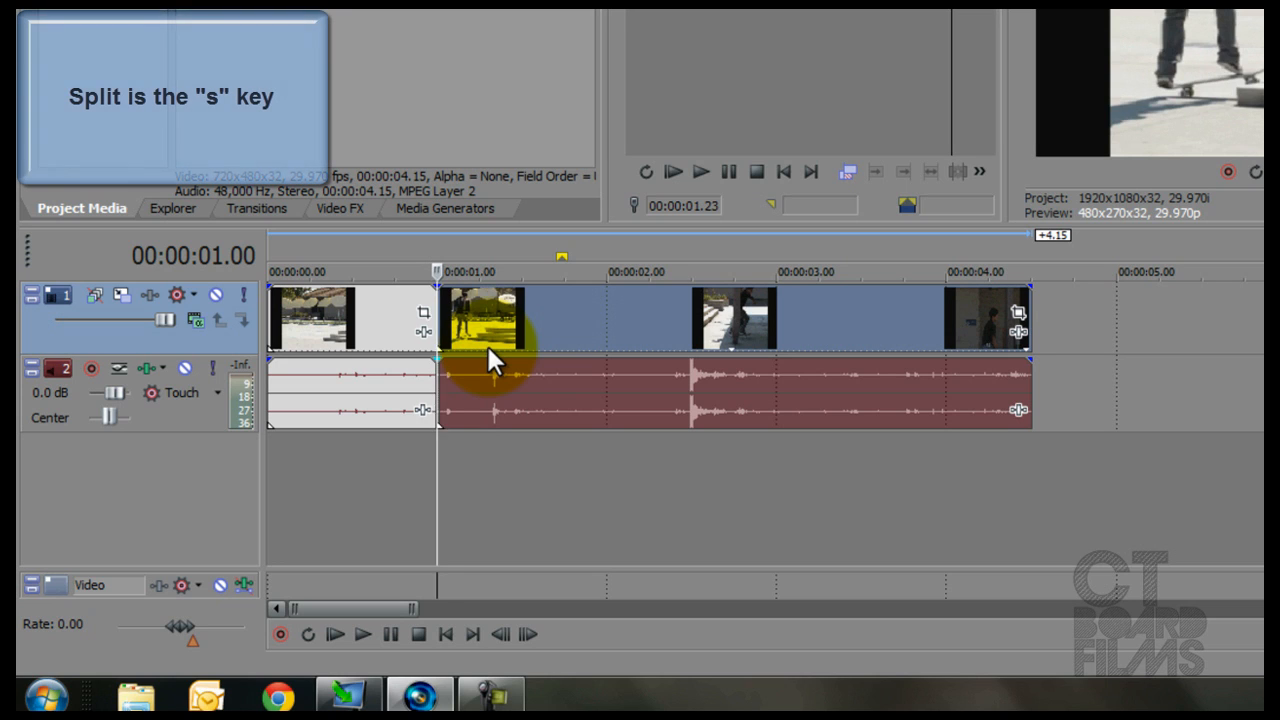
Split the skate clip with S near 00:00:01.00 and again a frame later
key(s)
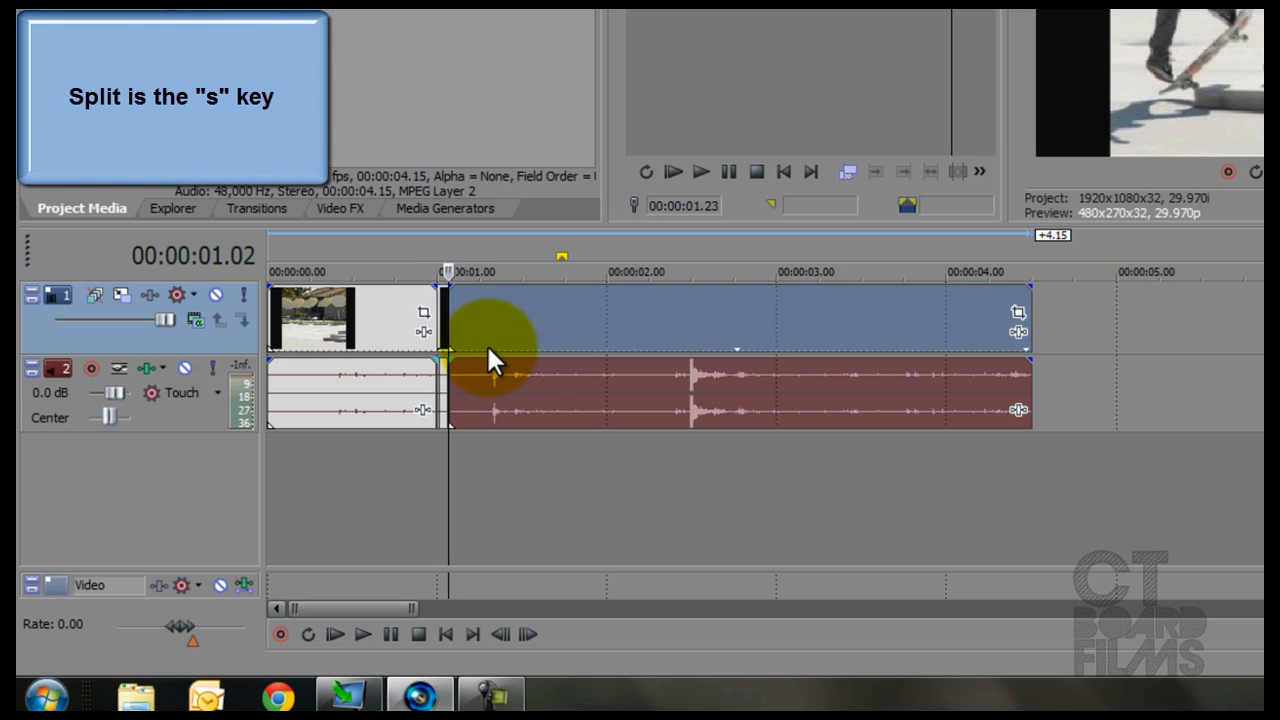
key(s)
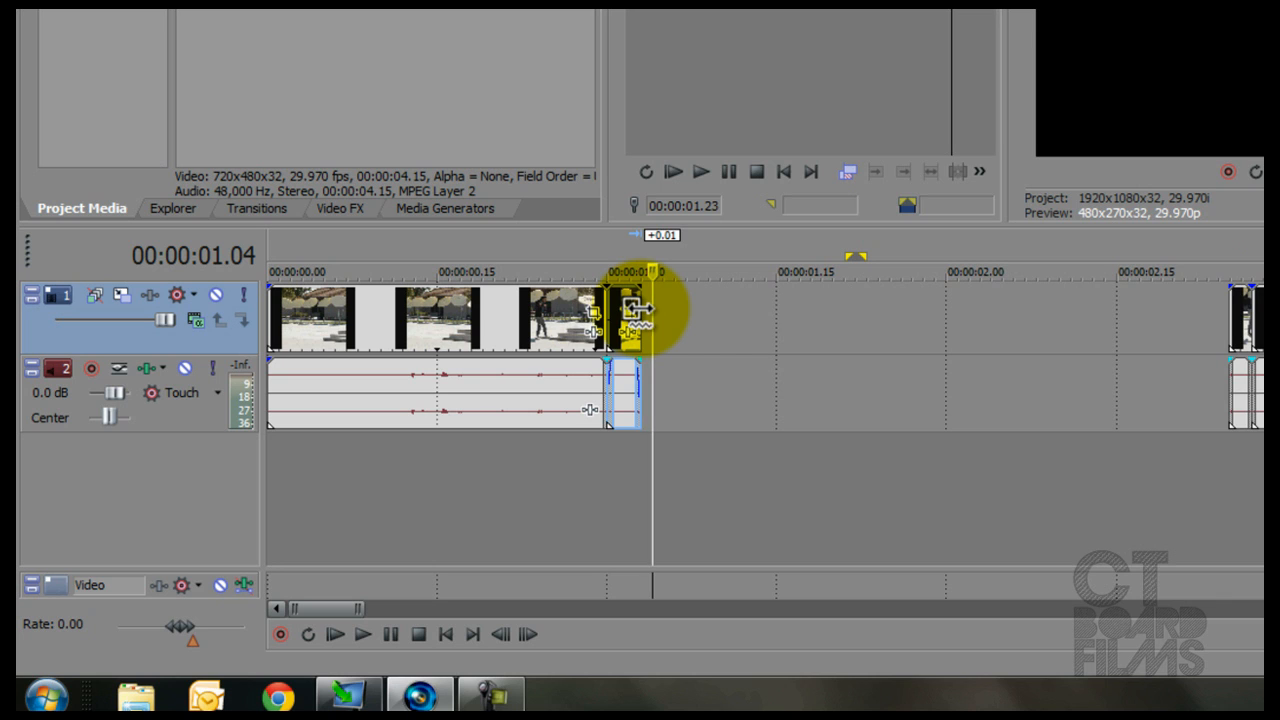
Ctrl-stretch the first split pieces and pull the following pieces up against them
drag(630, 315, 900, 320)
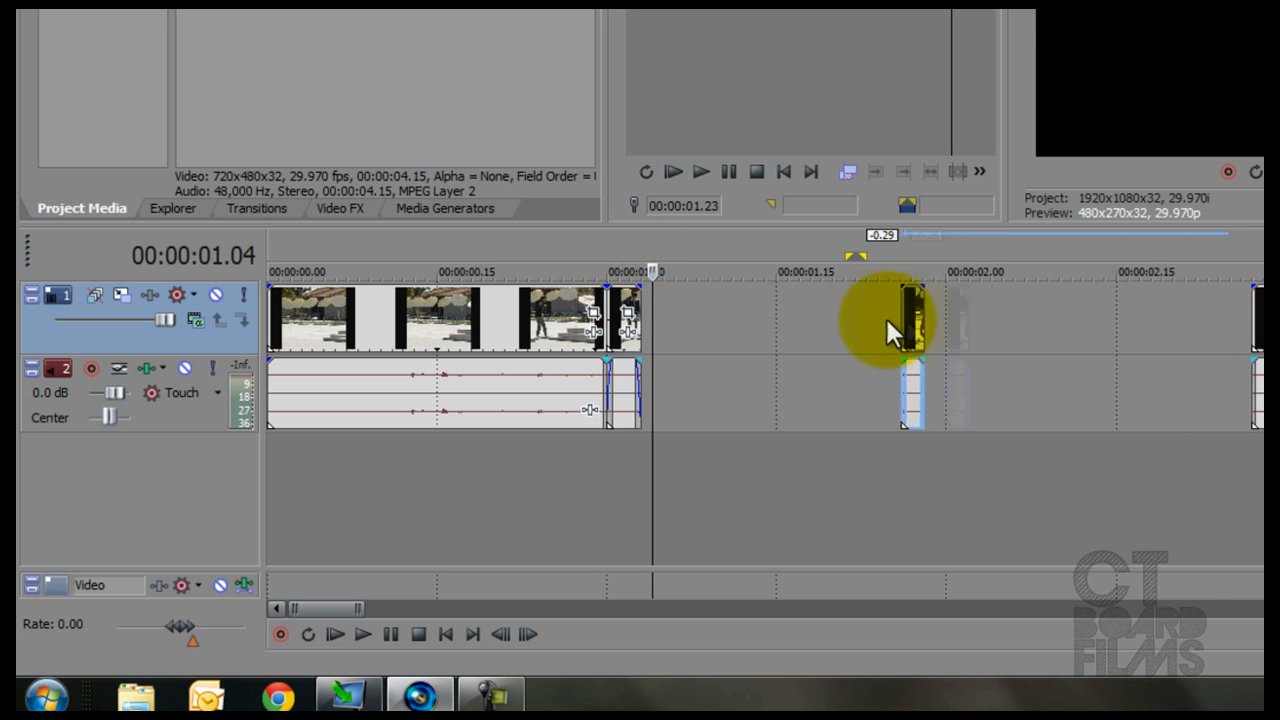
drag(888, 325, 630, 325)
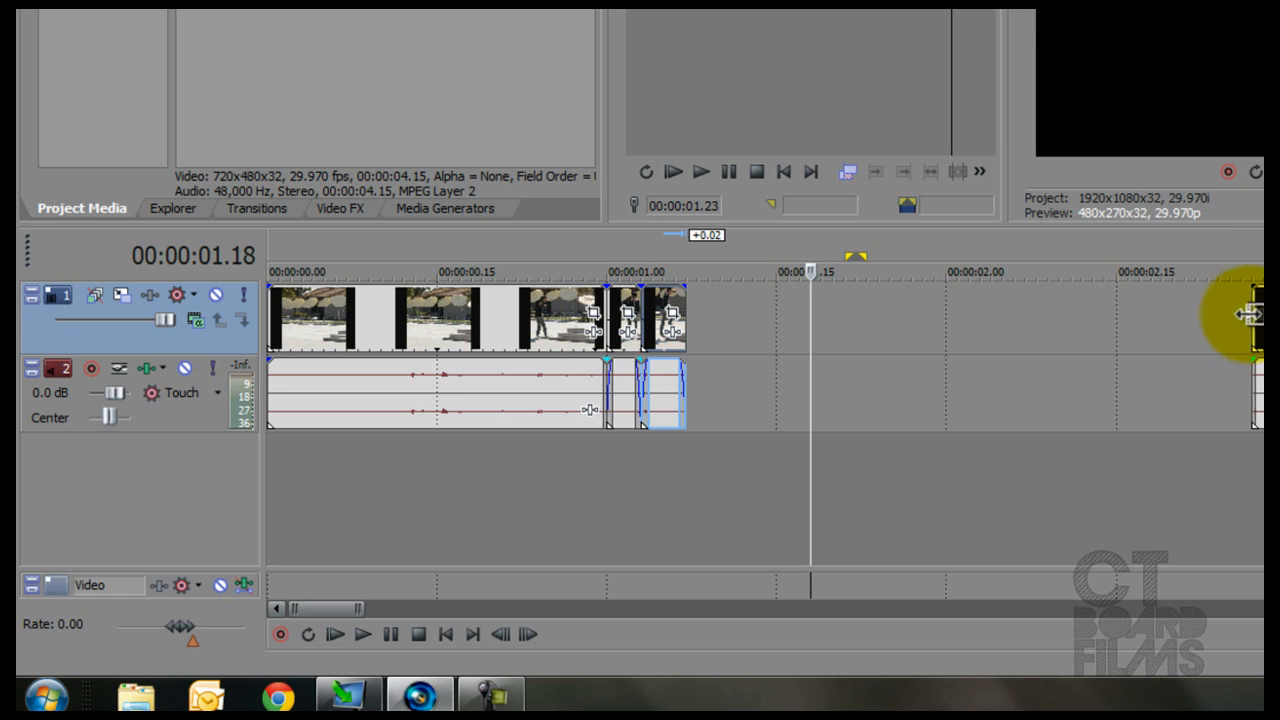
drag(1250, 315, 710, 325)
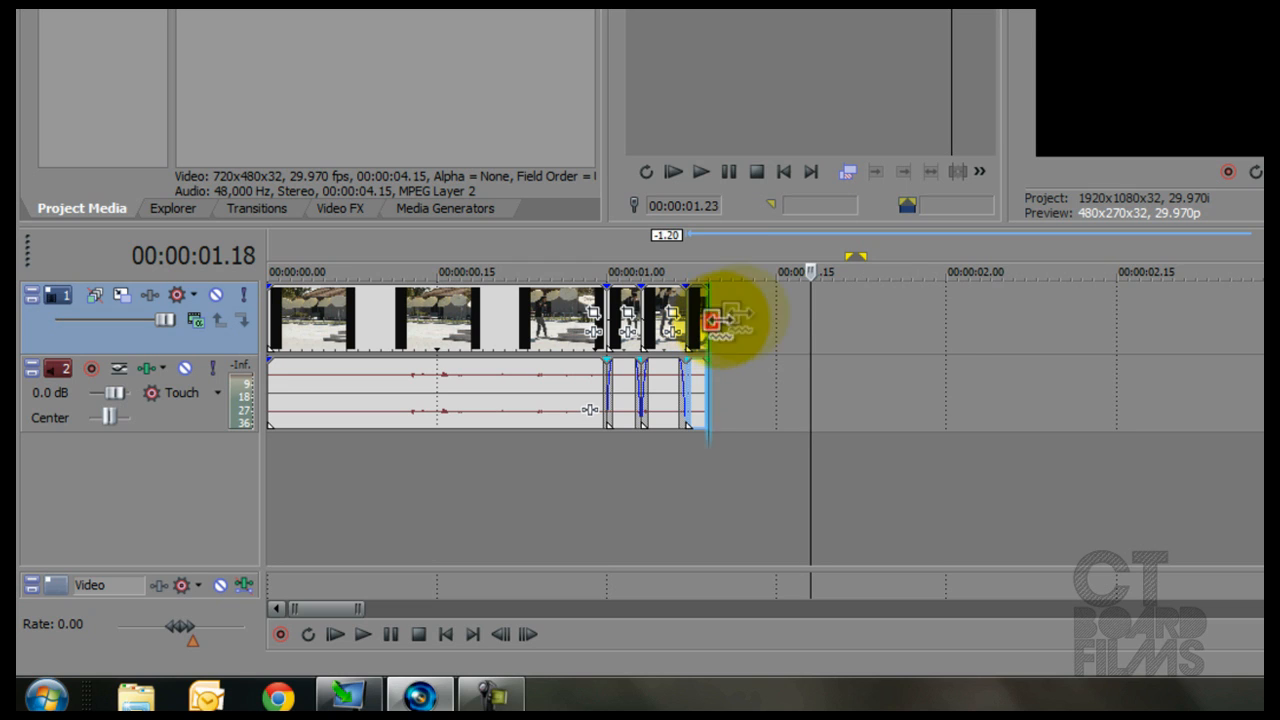
drag(710, 320, 735, 330)
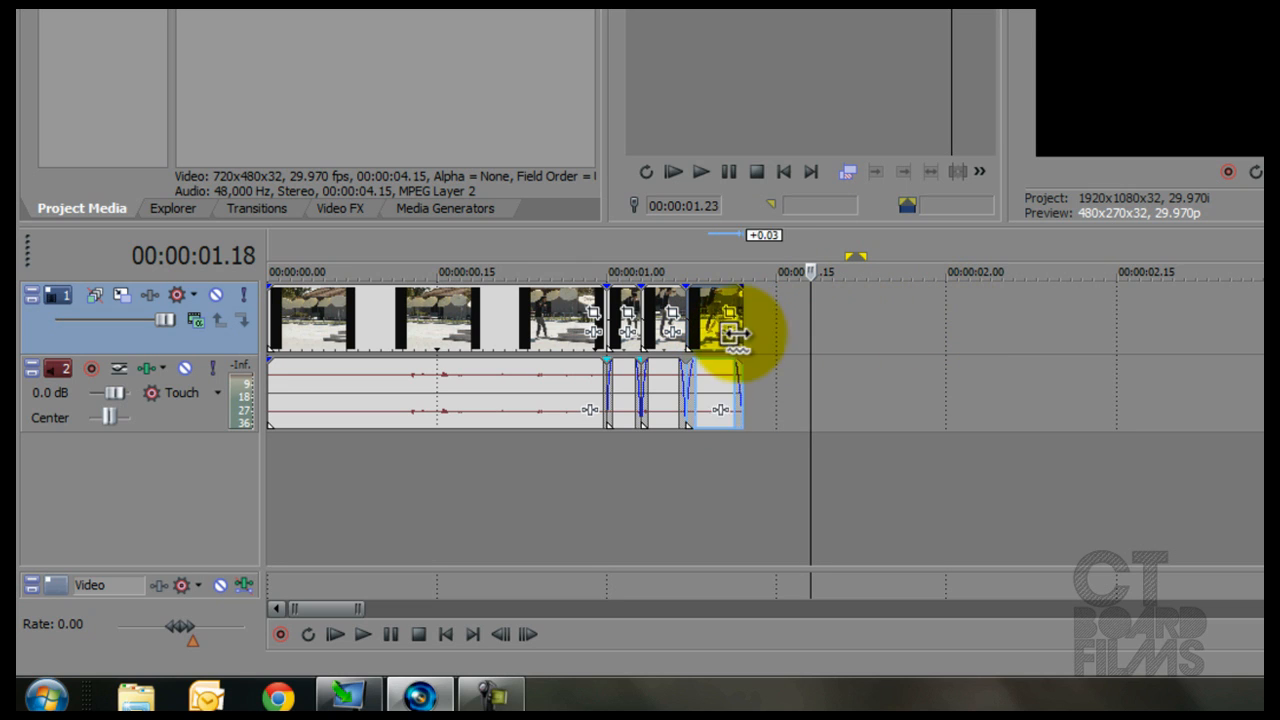
drag(740, 330, 720, 330)
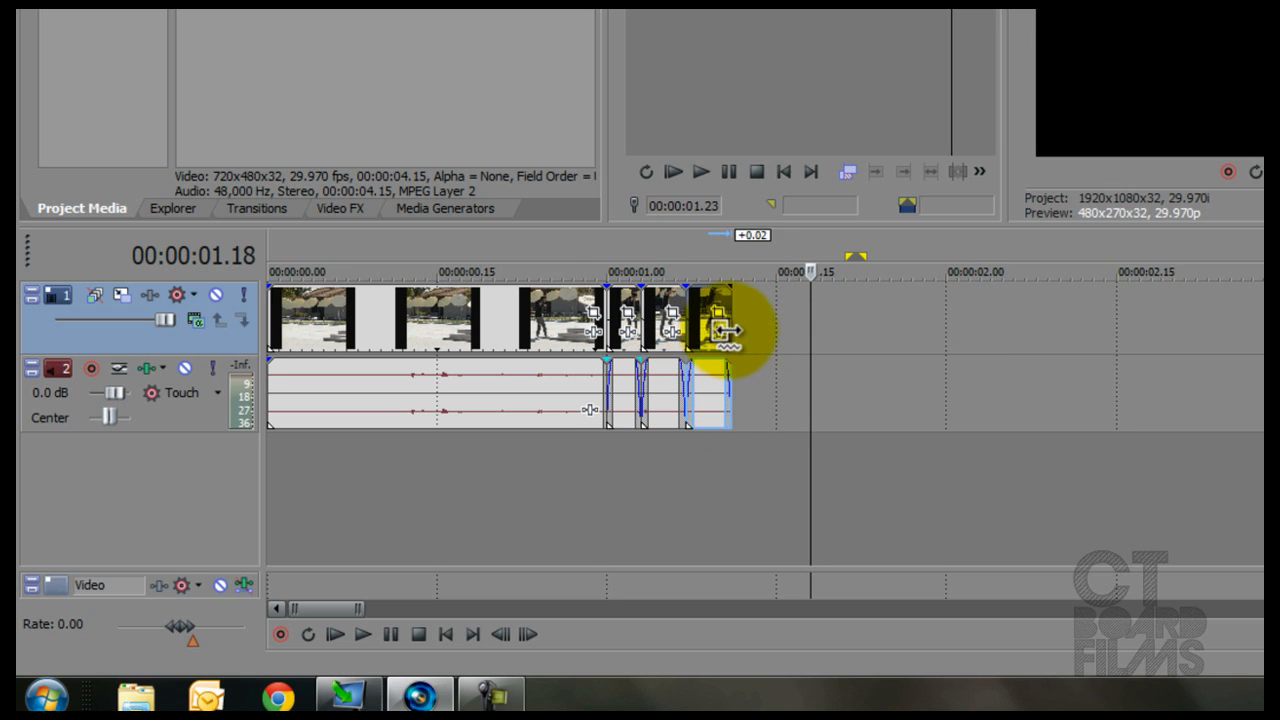
drag(720, 330, 610, 330)
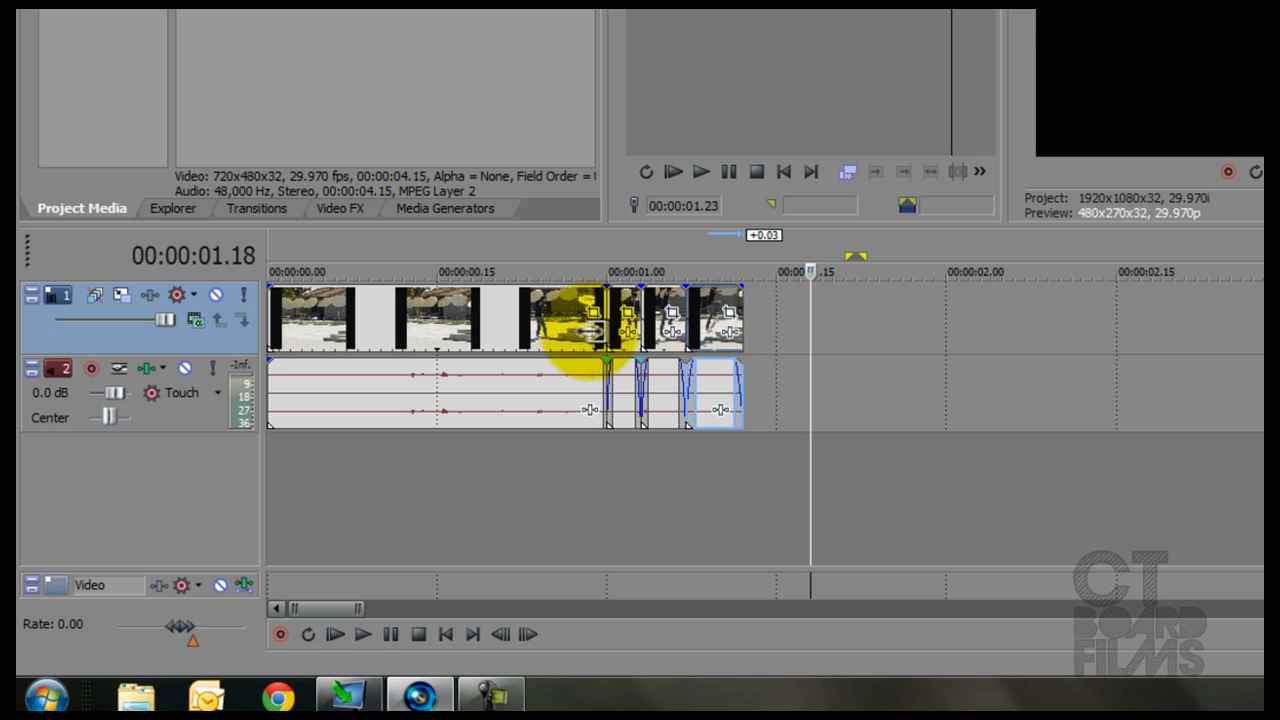
drag(590, 320, 890, 330)
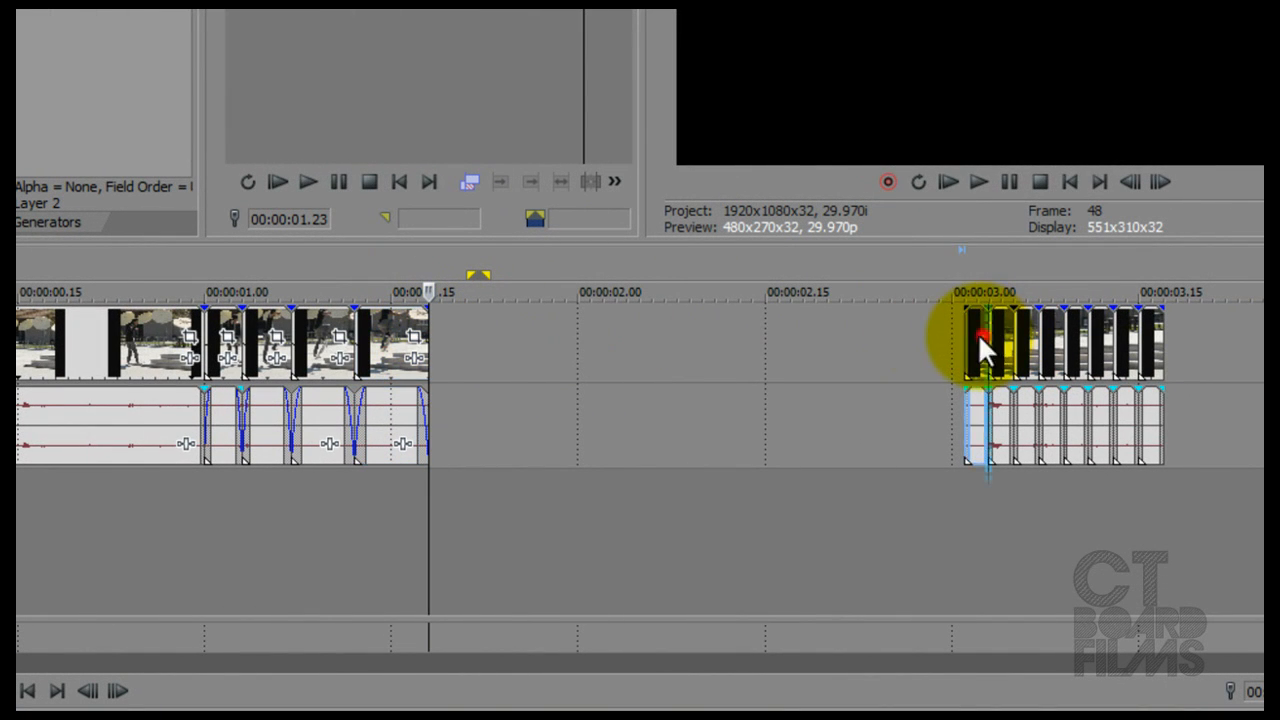
Place the next short pieces after the ramp and stretch each one longer
drag(985, 340, 475, 340)
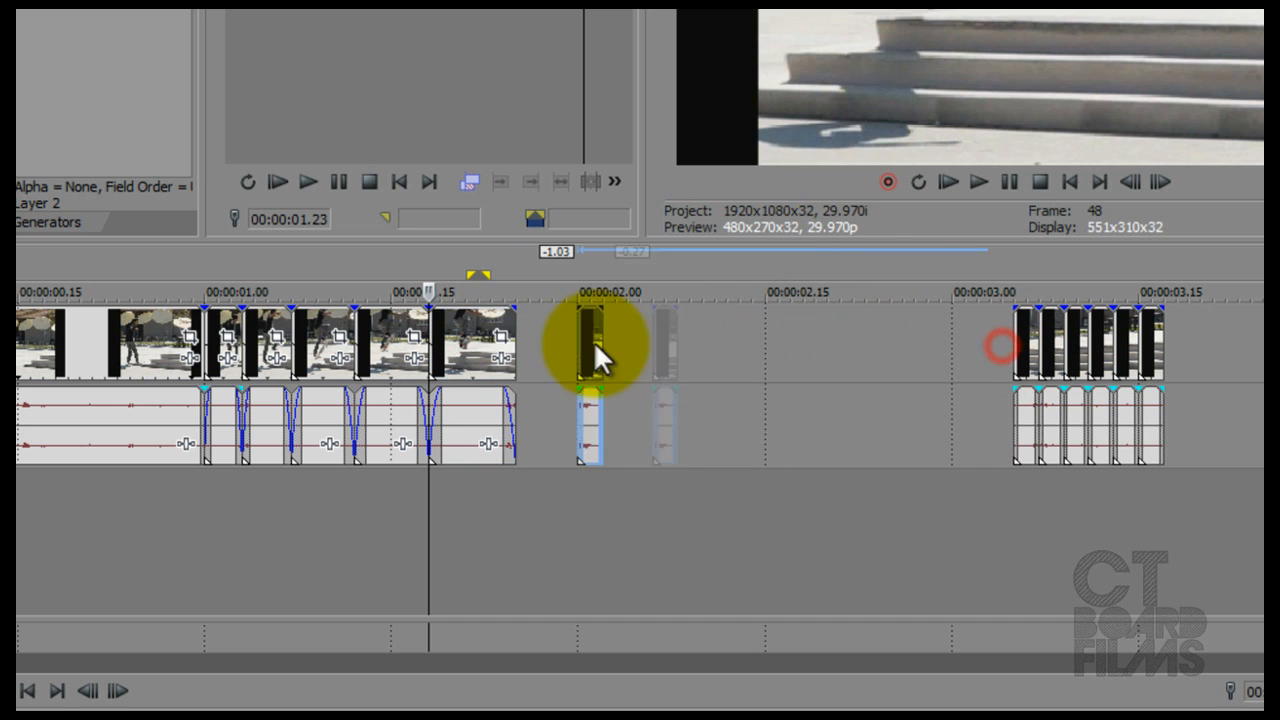
drag(595, 345, 535, 345)
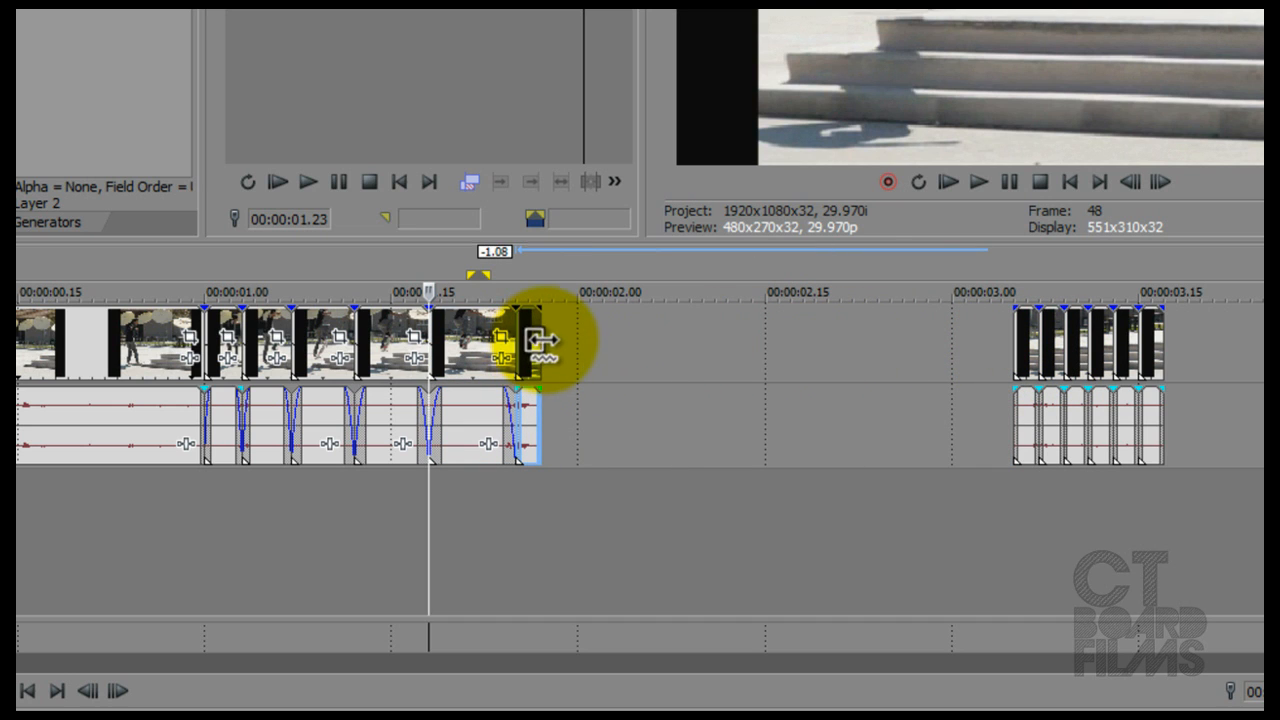
drag(530, 345, 615, 345)
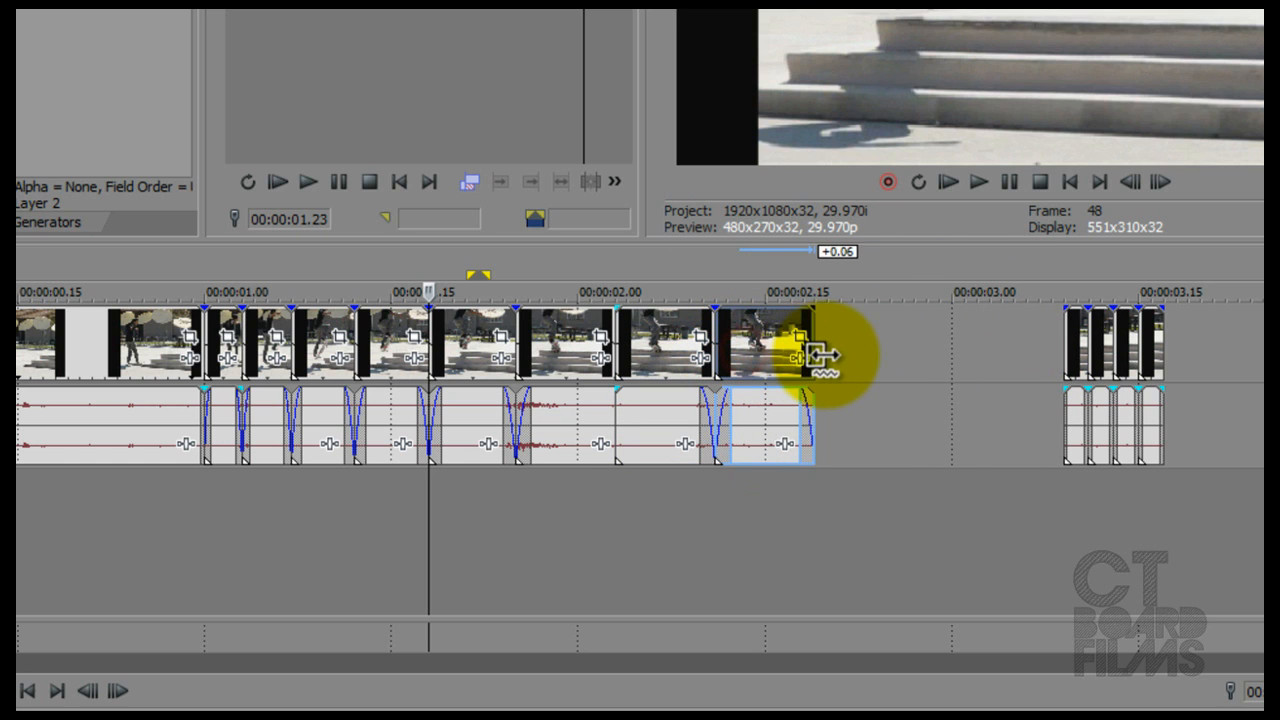
drag(790, 350, 1080, 350)
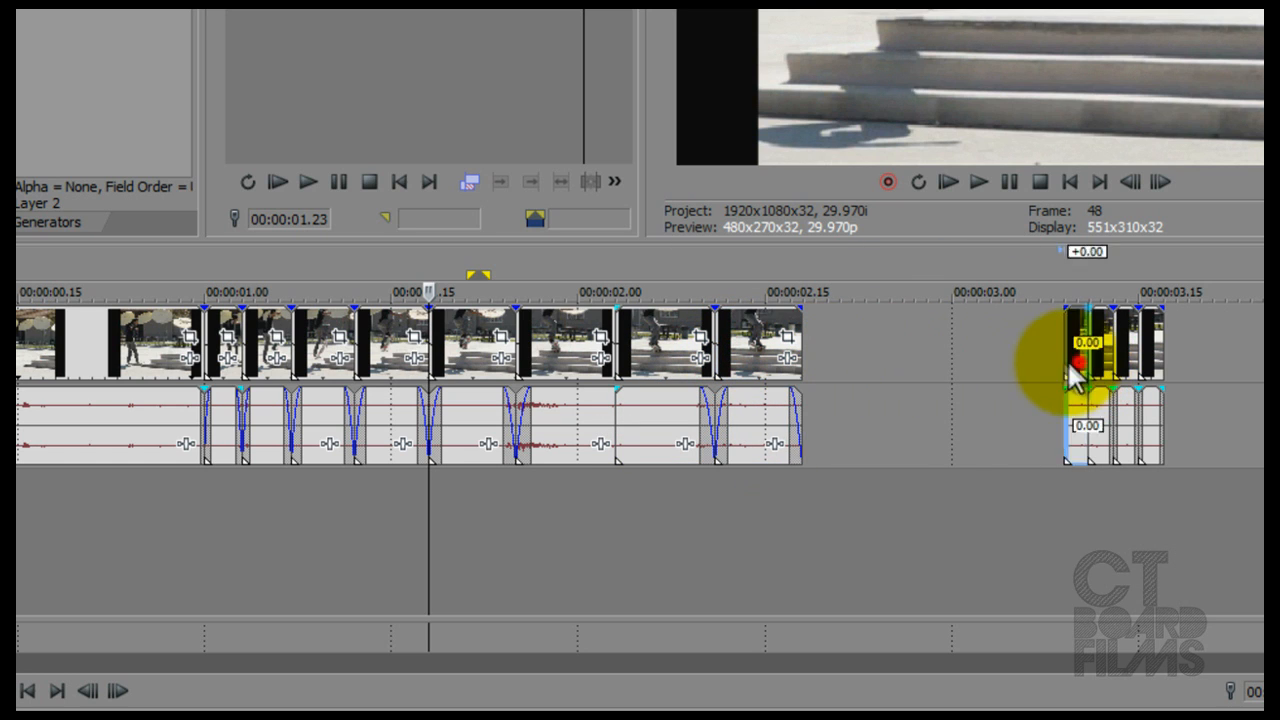
drag(1080, 345, 850, 345)
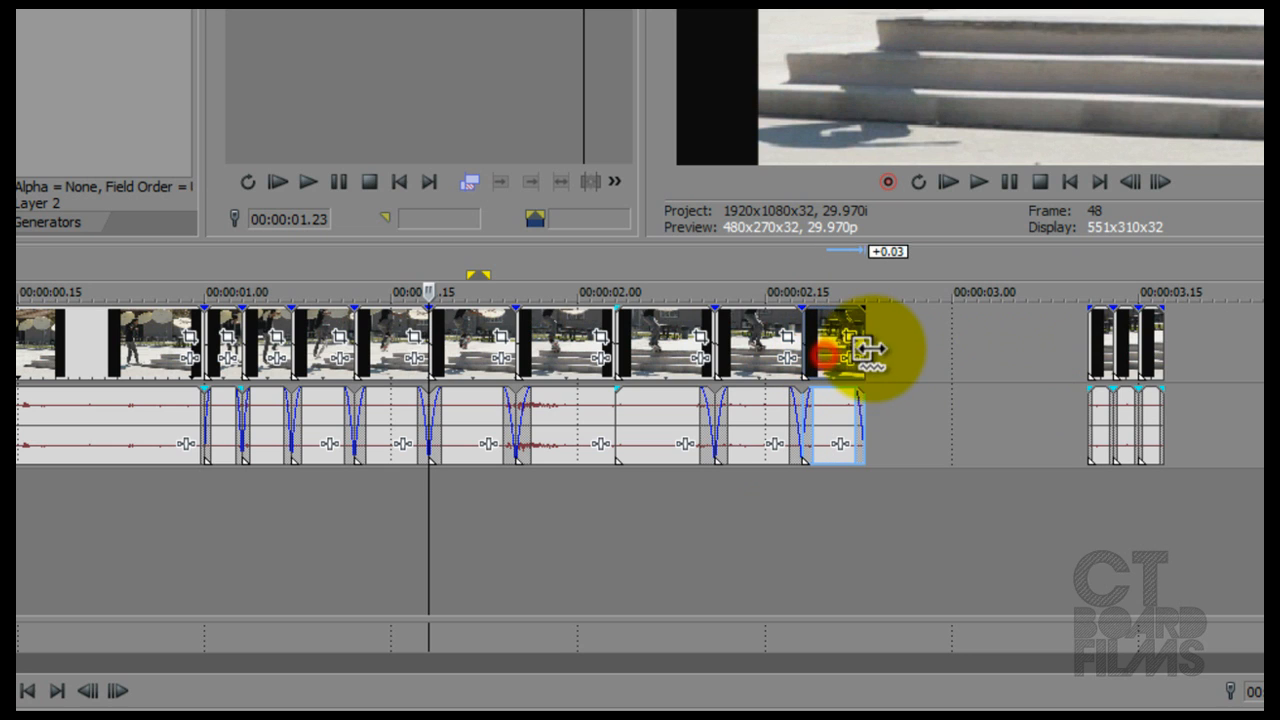
drag(835, 345, 915, 345)
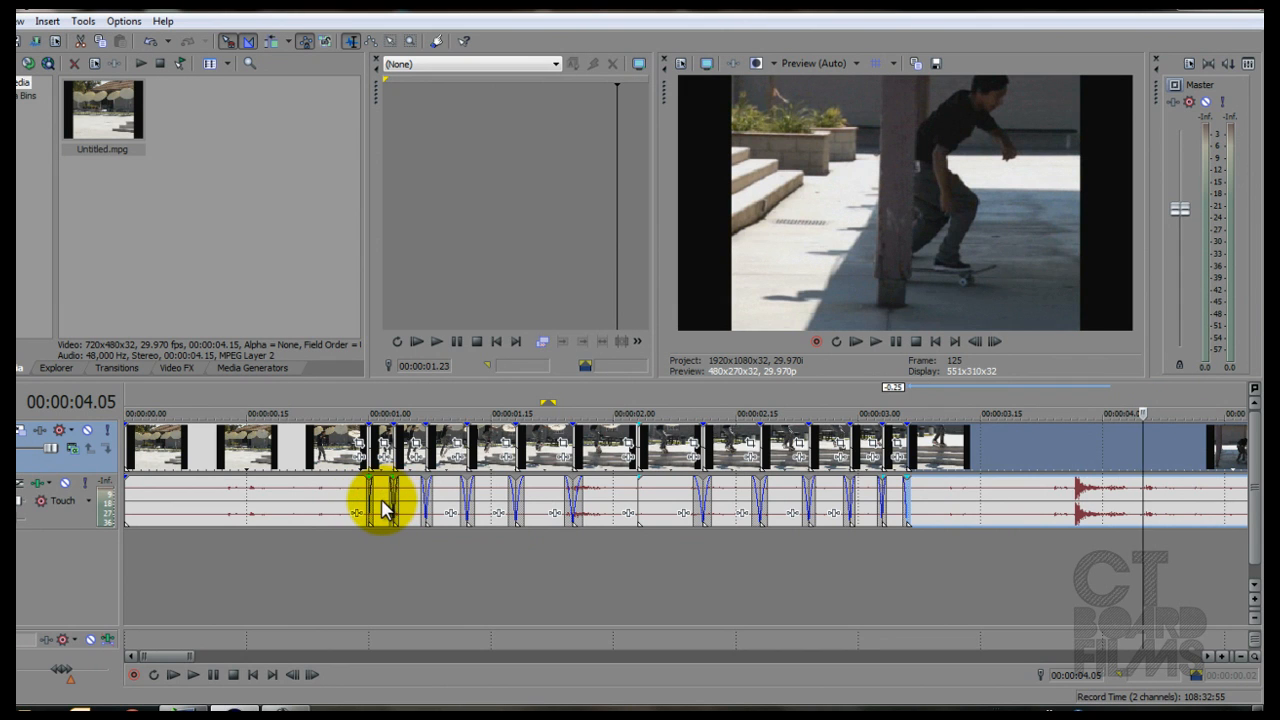
Enable Lock to stretch on a short audio piece so its pitch follows the stretch
double_click(385, 505)
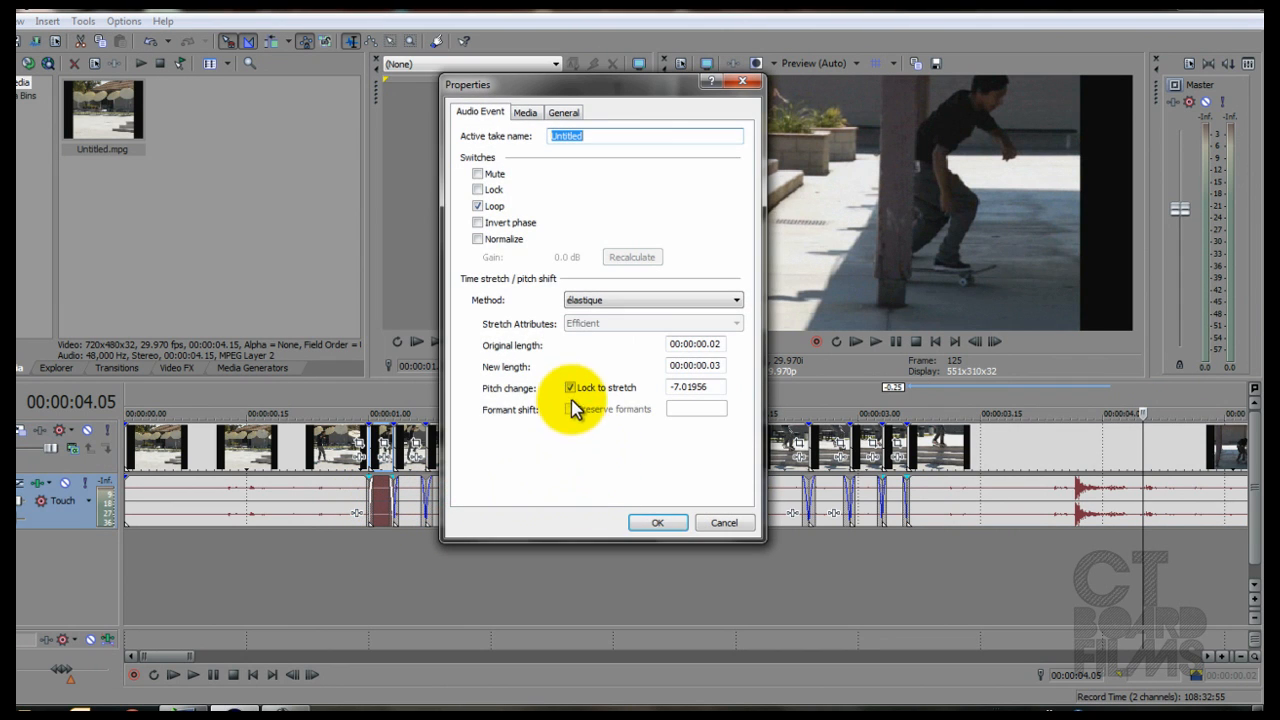
click(657, 522)
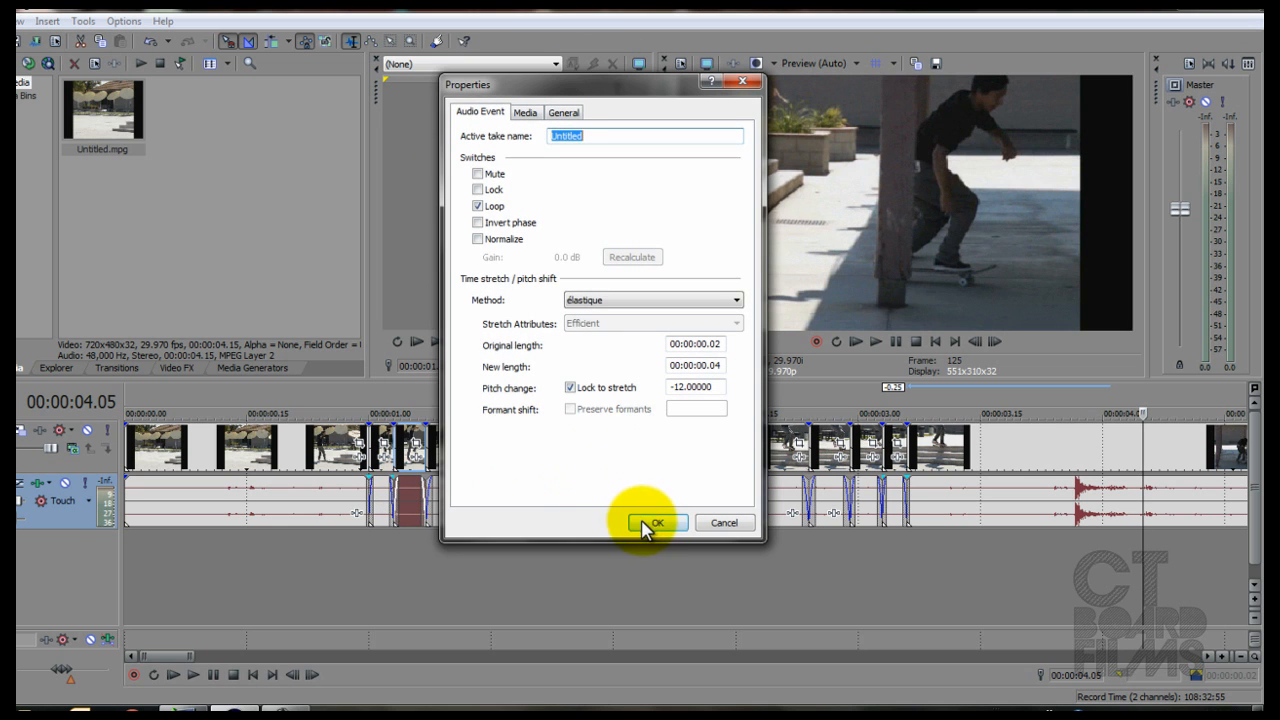
click(655, 522)
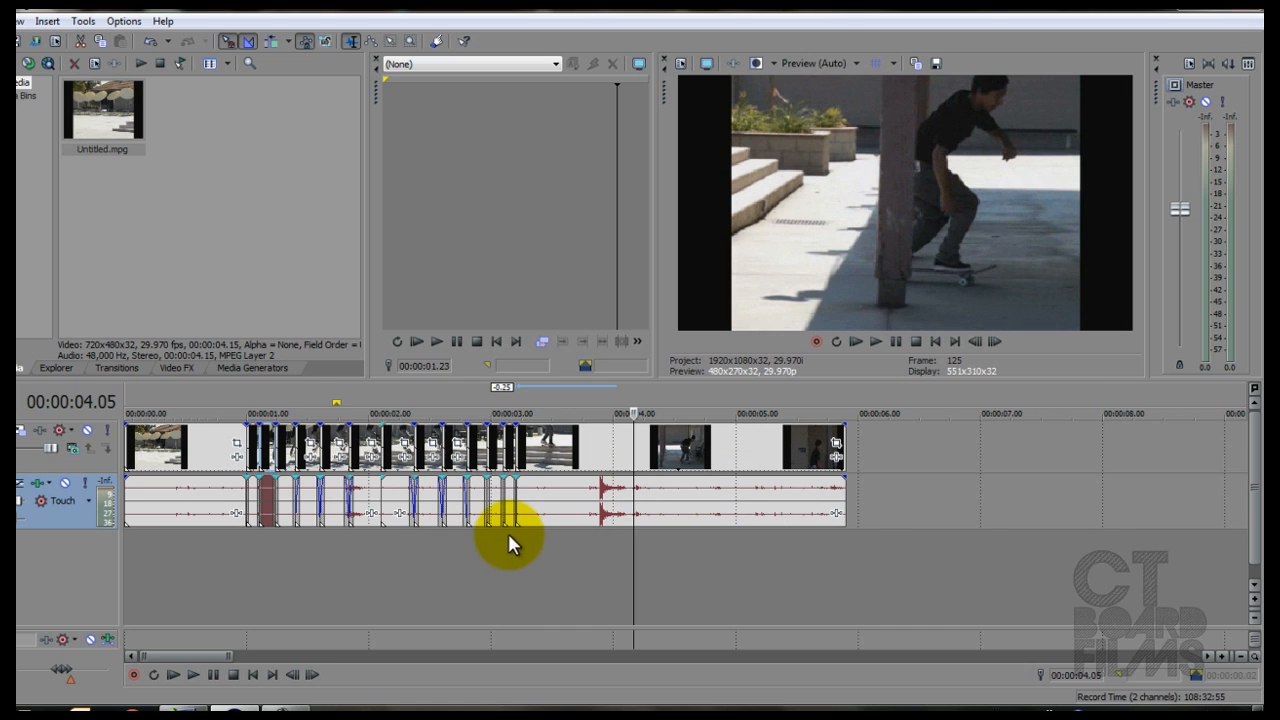
mouse_move(305, 540)
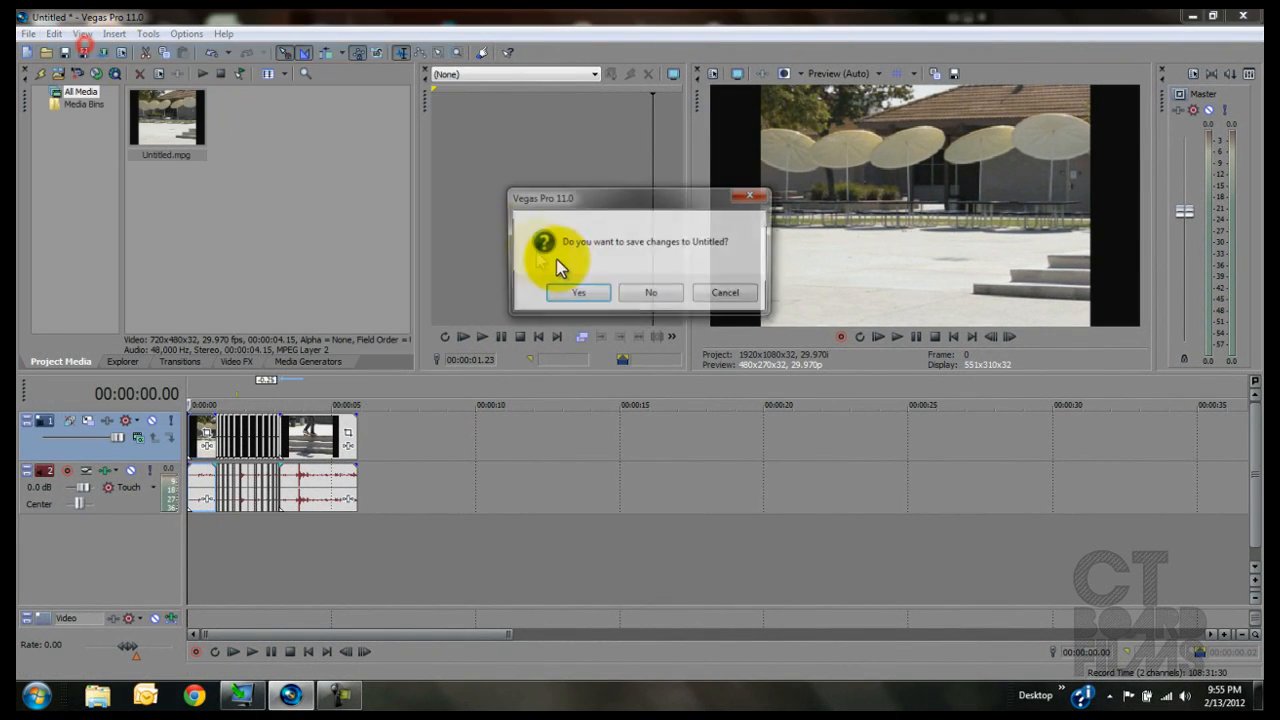
Answer the save prompt, accept New Project settings, and re-import Untitled.mpg onto the timeline
click(650, 292)
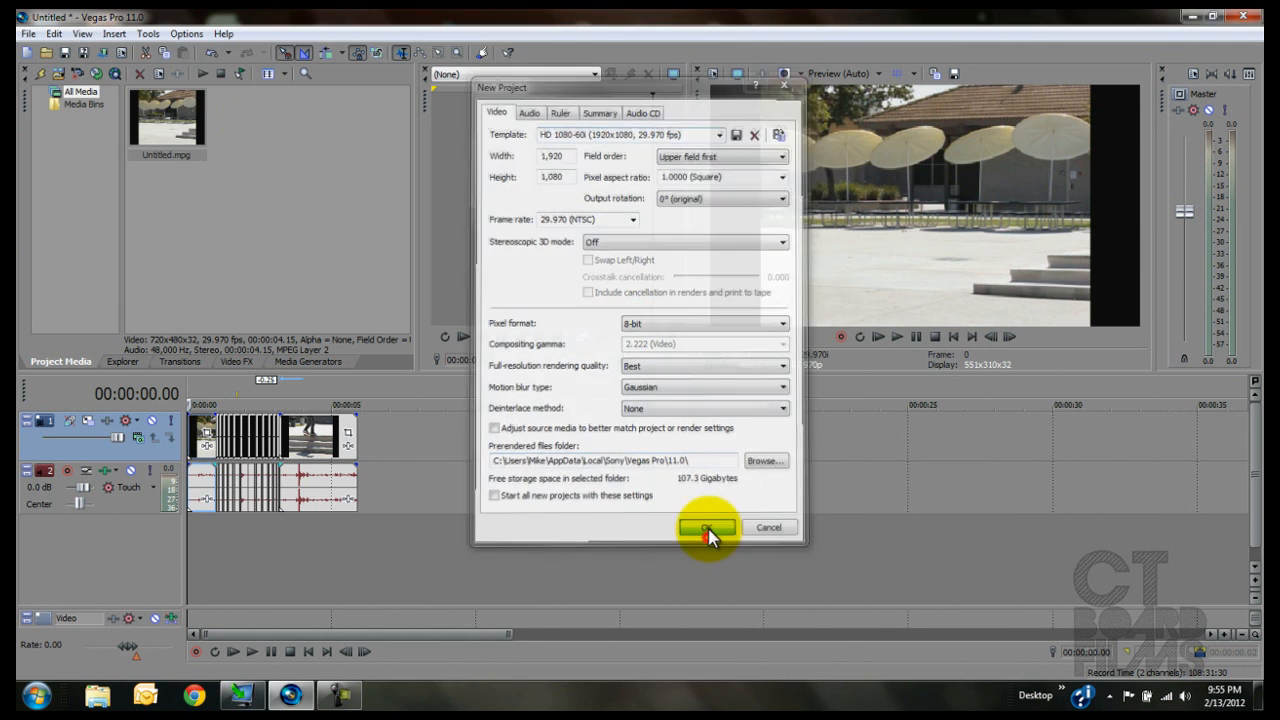
click(707, 527)
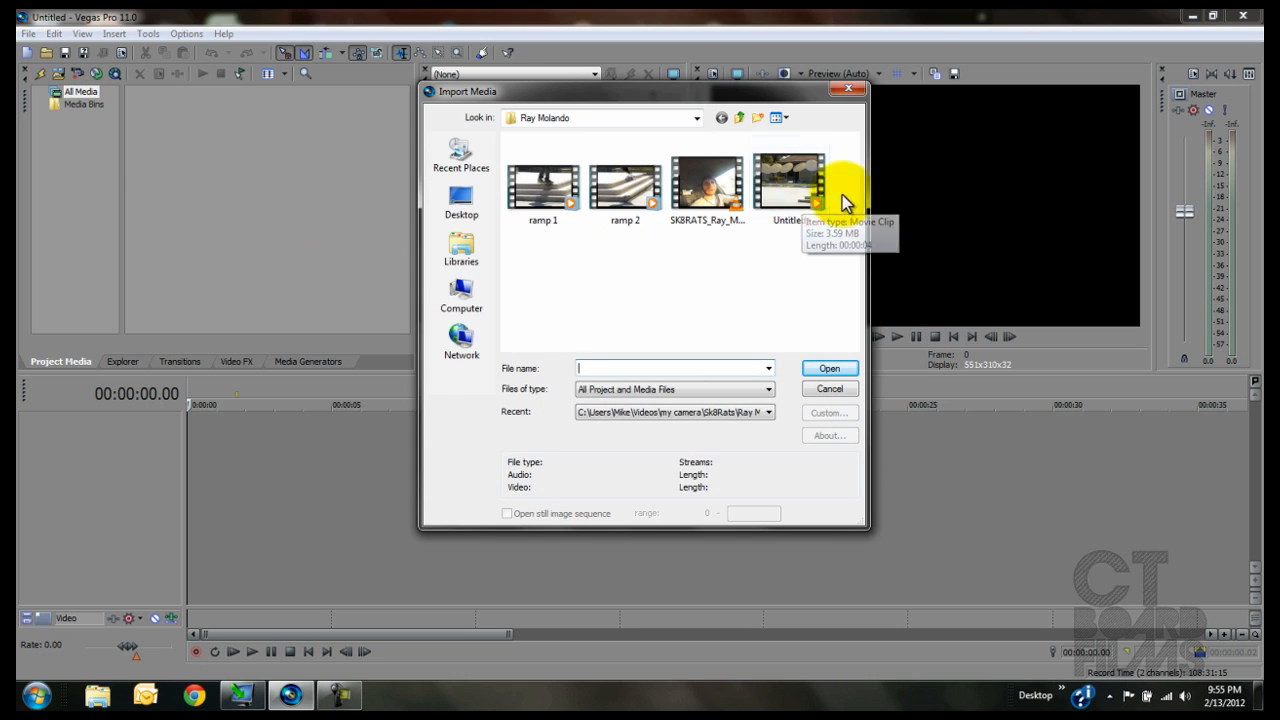
click(829, 368)
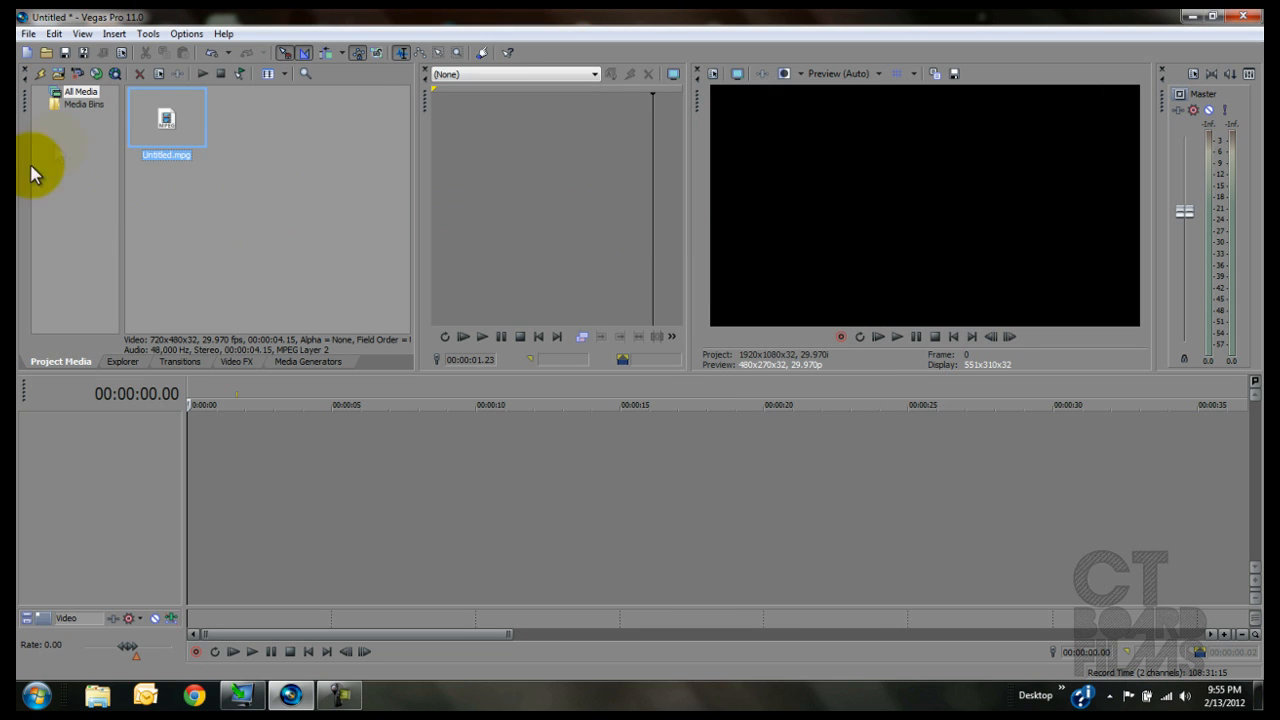
drag(166, 117, 250, 440)
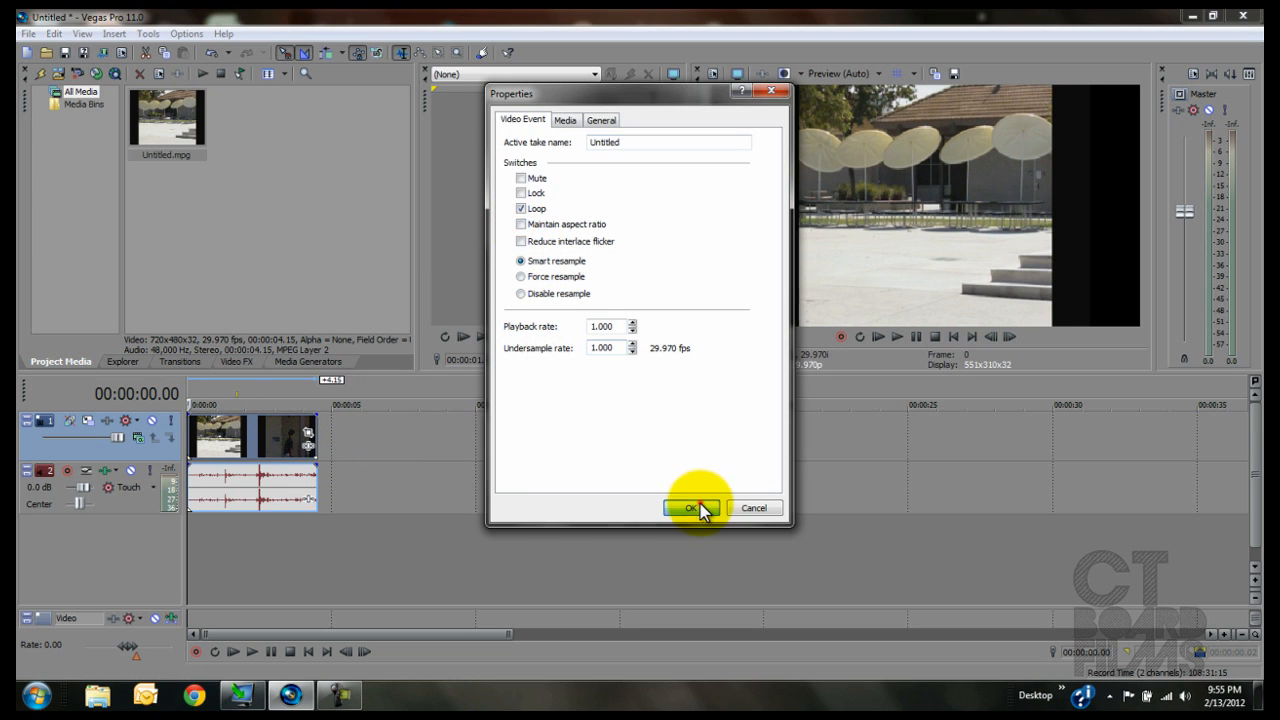
Close Video Event Properties with OK, leaving the playback rate unchanged
click(690, 508)
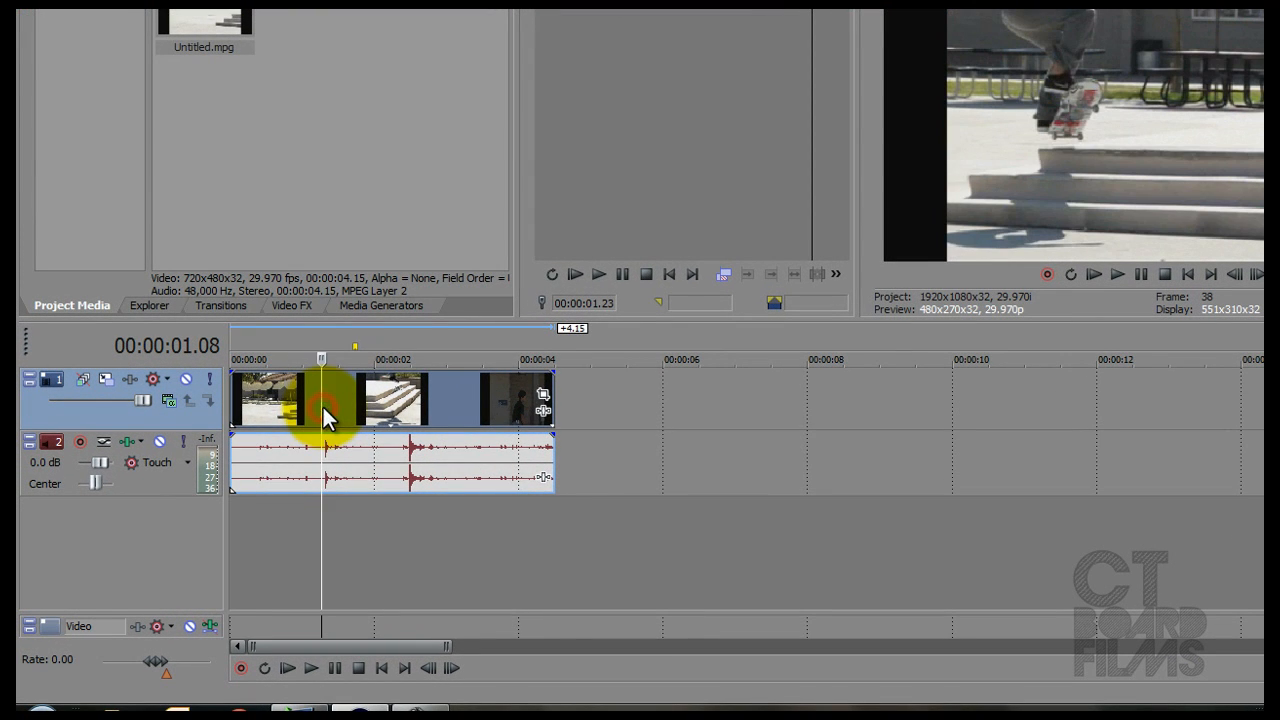
mouse_move(320, 405)
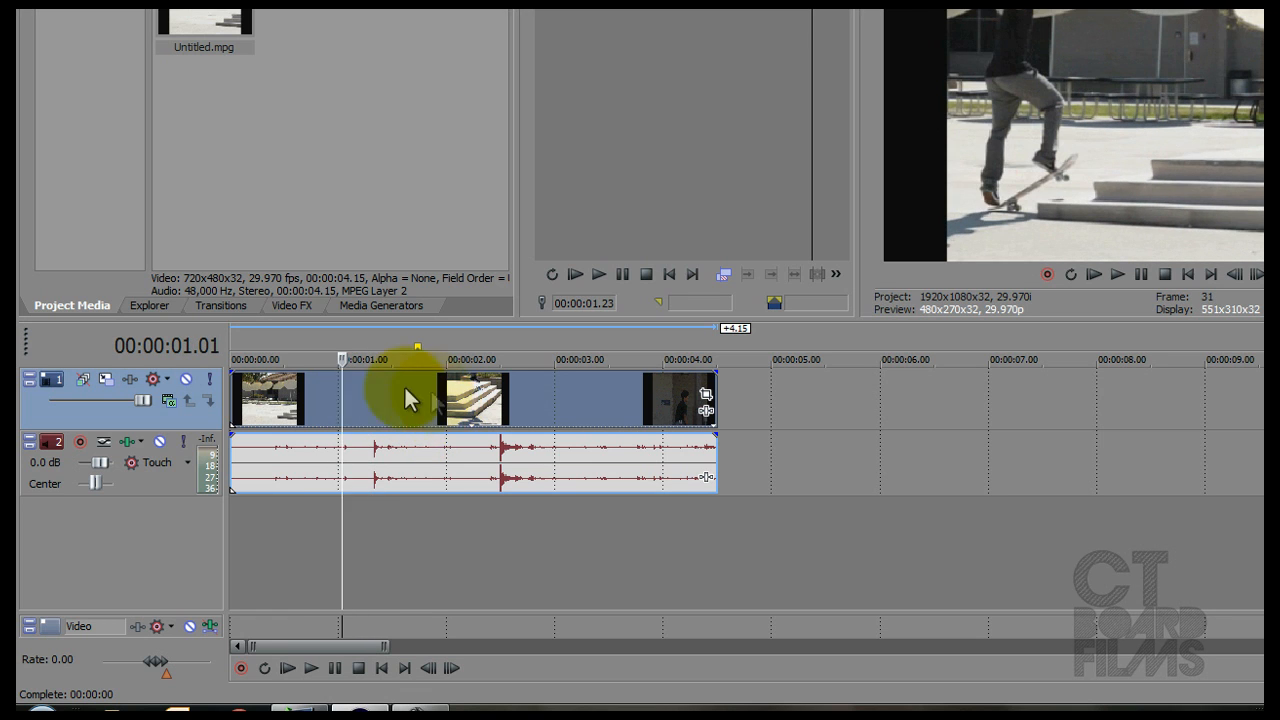
In the audio event's properties, choose élastique and tick Lock to stretch
double_click(400, 460)
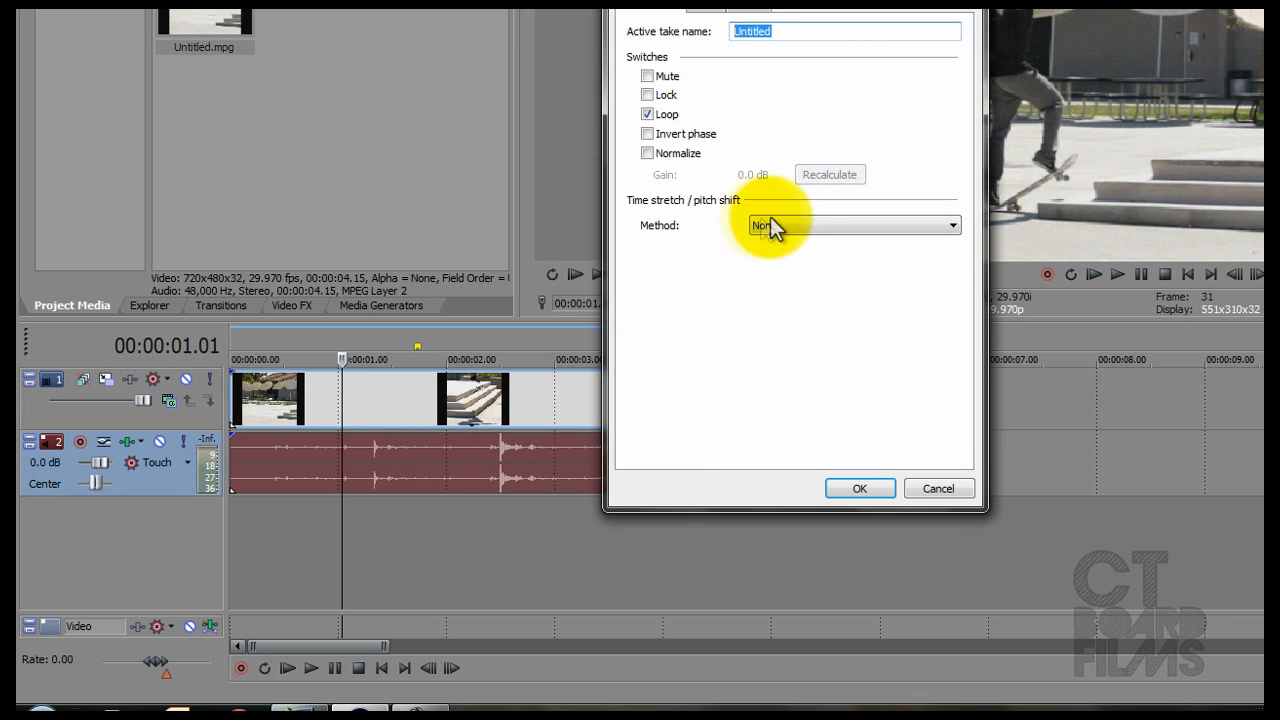
click(850, 224)
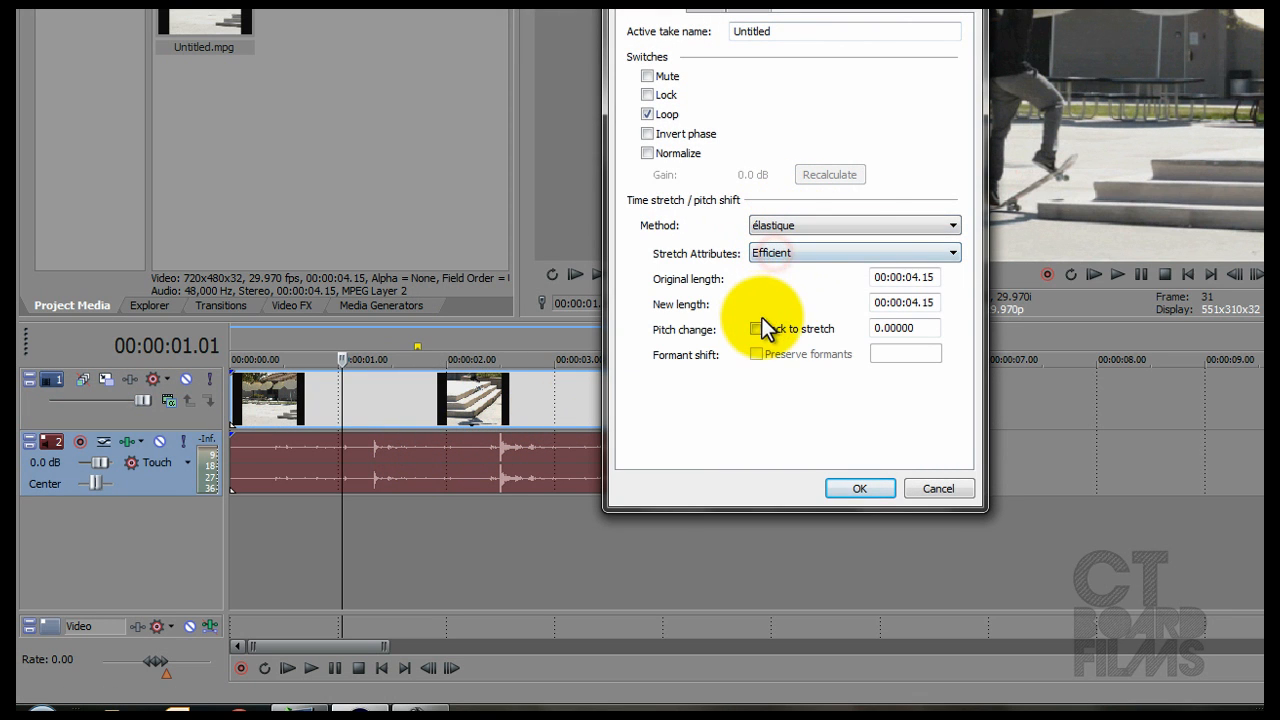
click(859, 488)
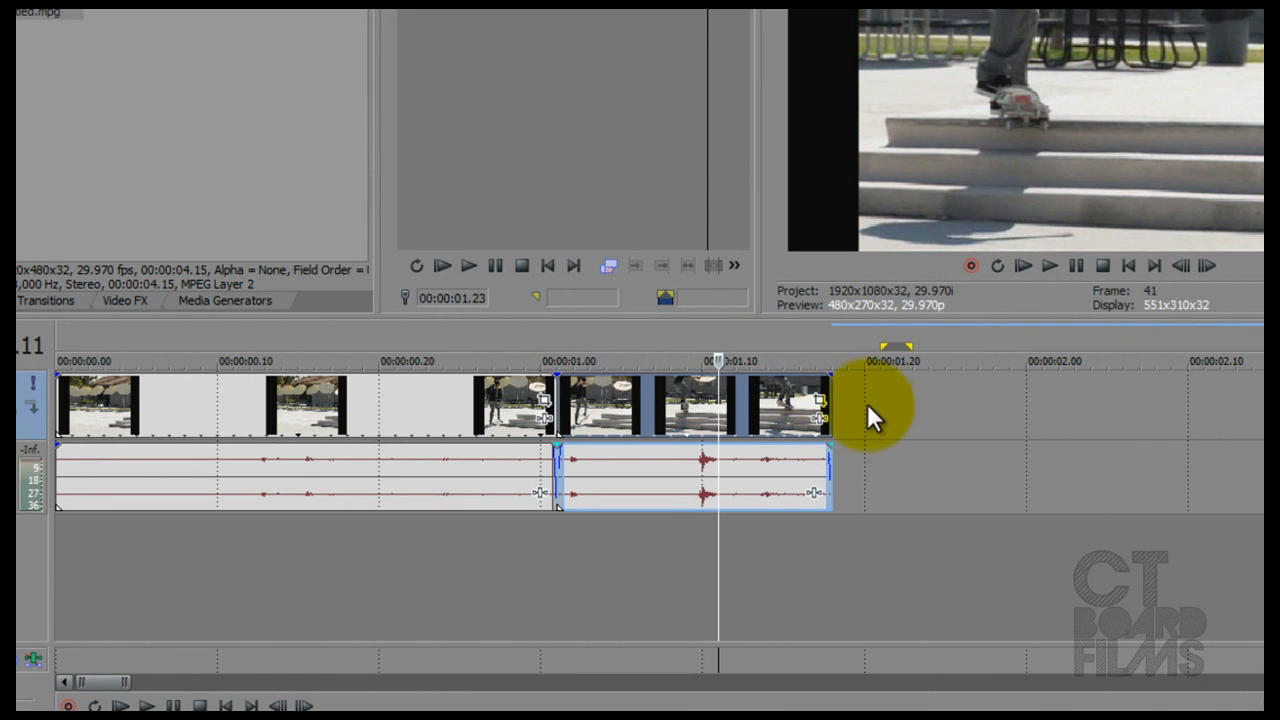
mouse_move(820, 400)
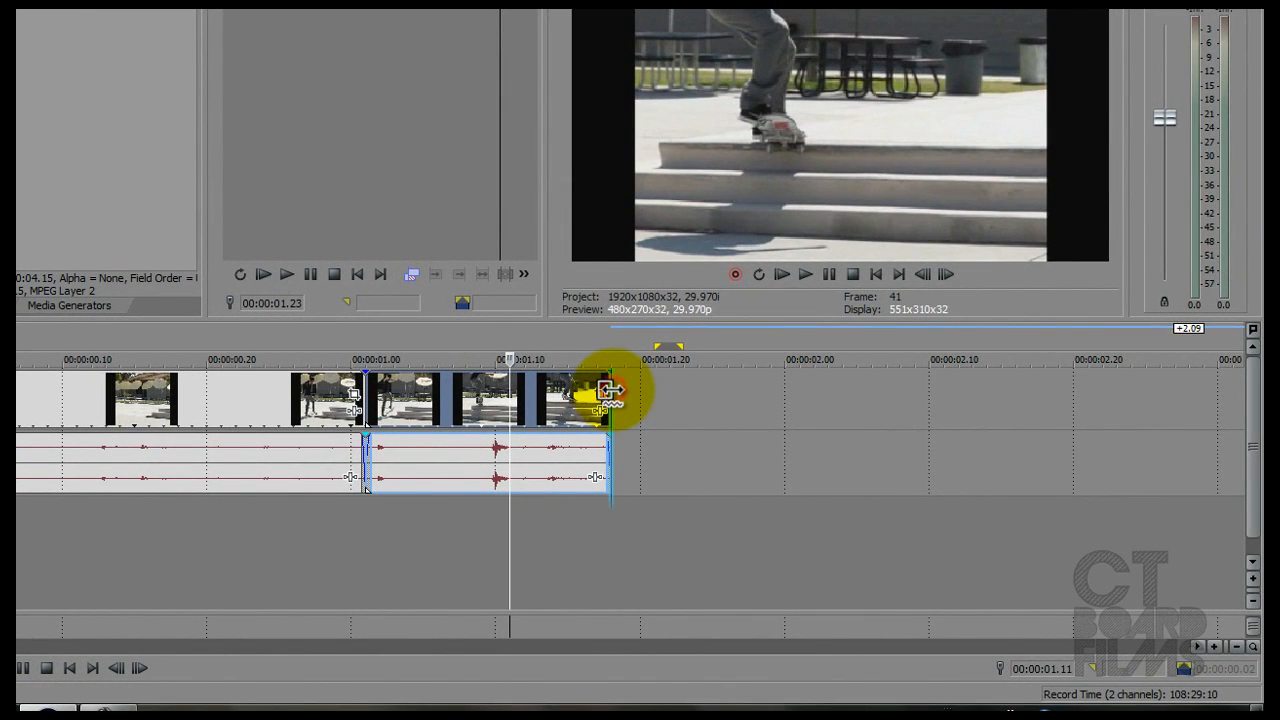
Ctrl-drag the second part of the clip to stretch it slower
drag(600, 390, 410, 390)
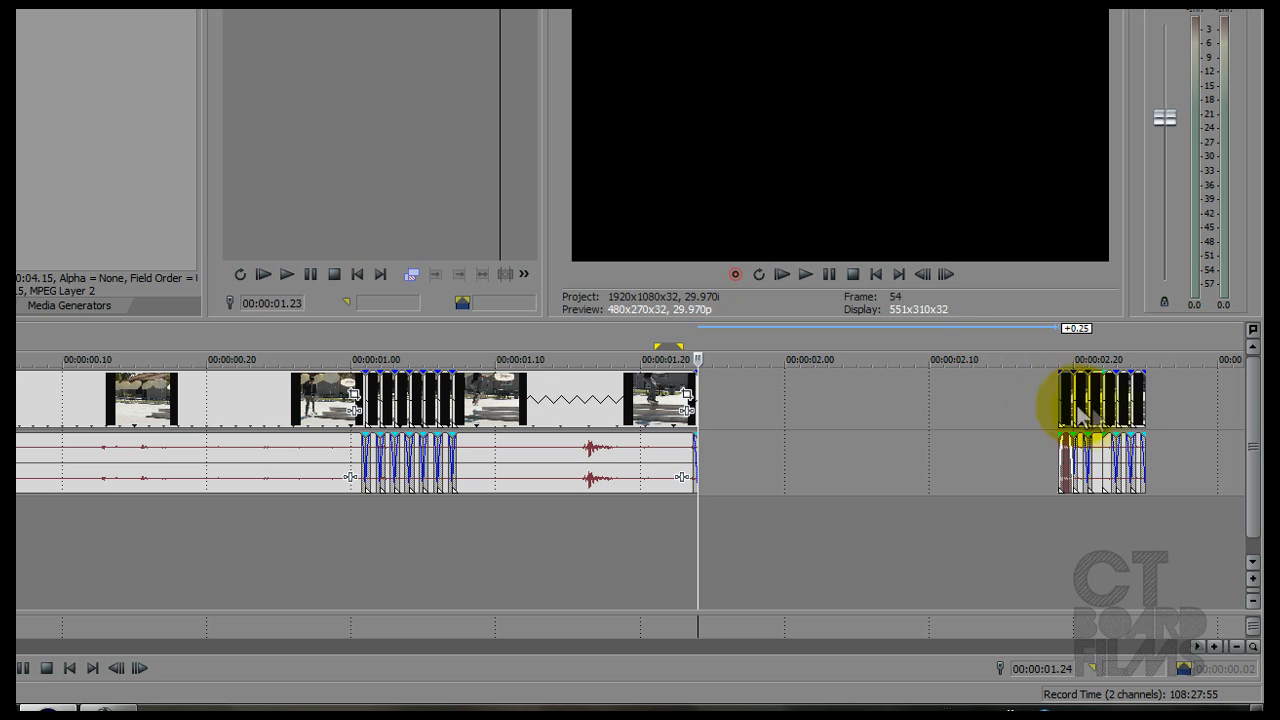
Lengthen the slowed piece, butt another short piece after it, and pull the remaining pieces left
drag(1100, 400, 700, 400)
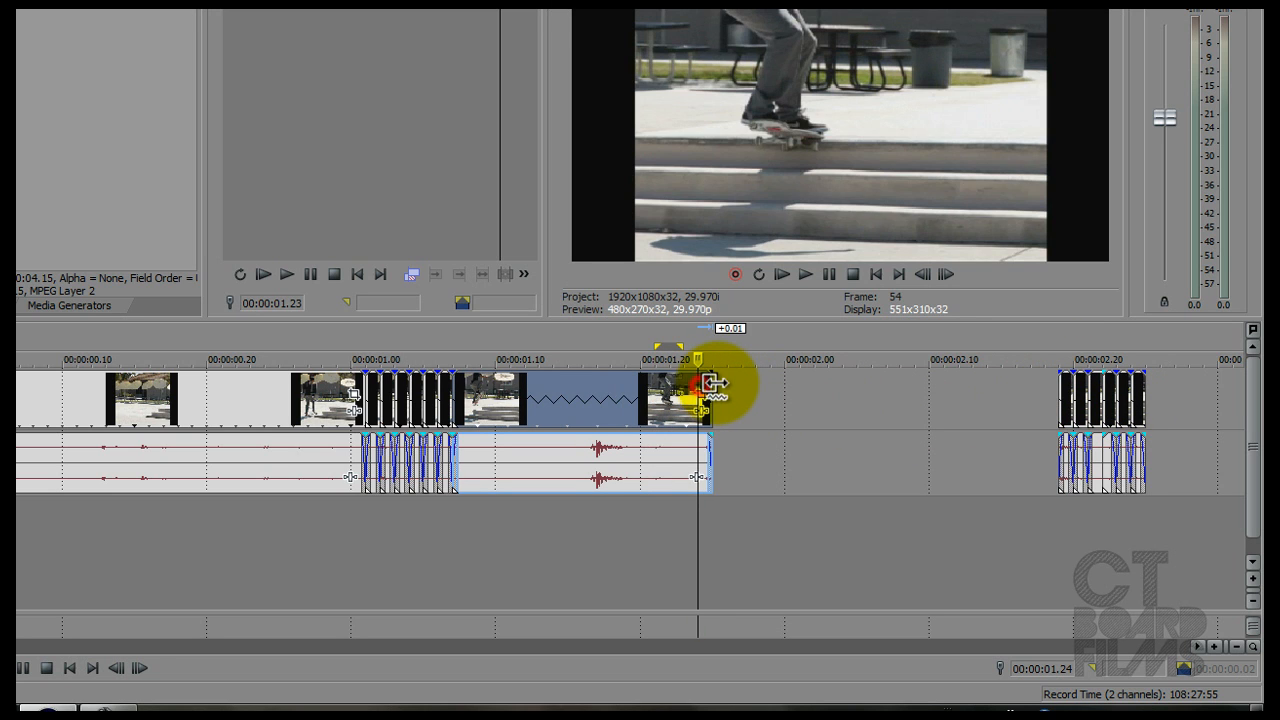
drag(695, 385, 715, 385)
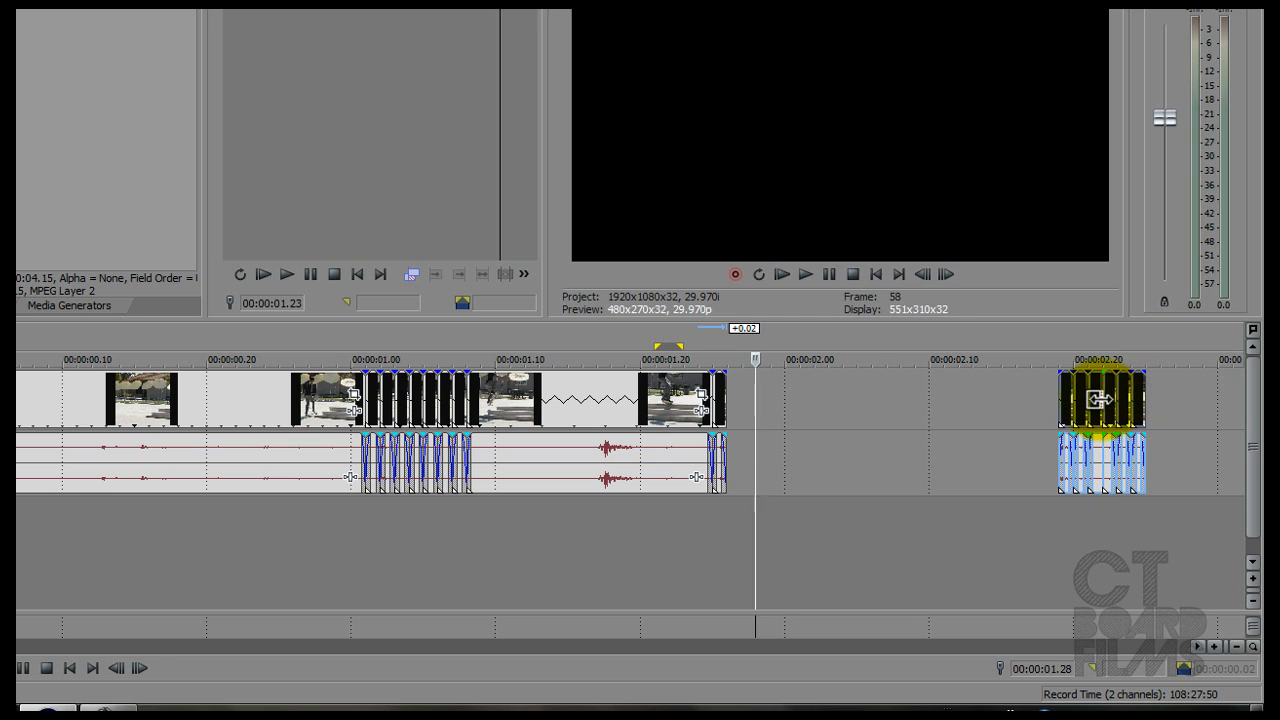
drag(1100, 400, 860, 400)
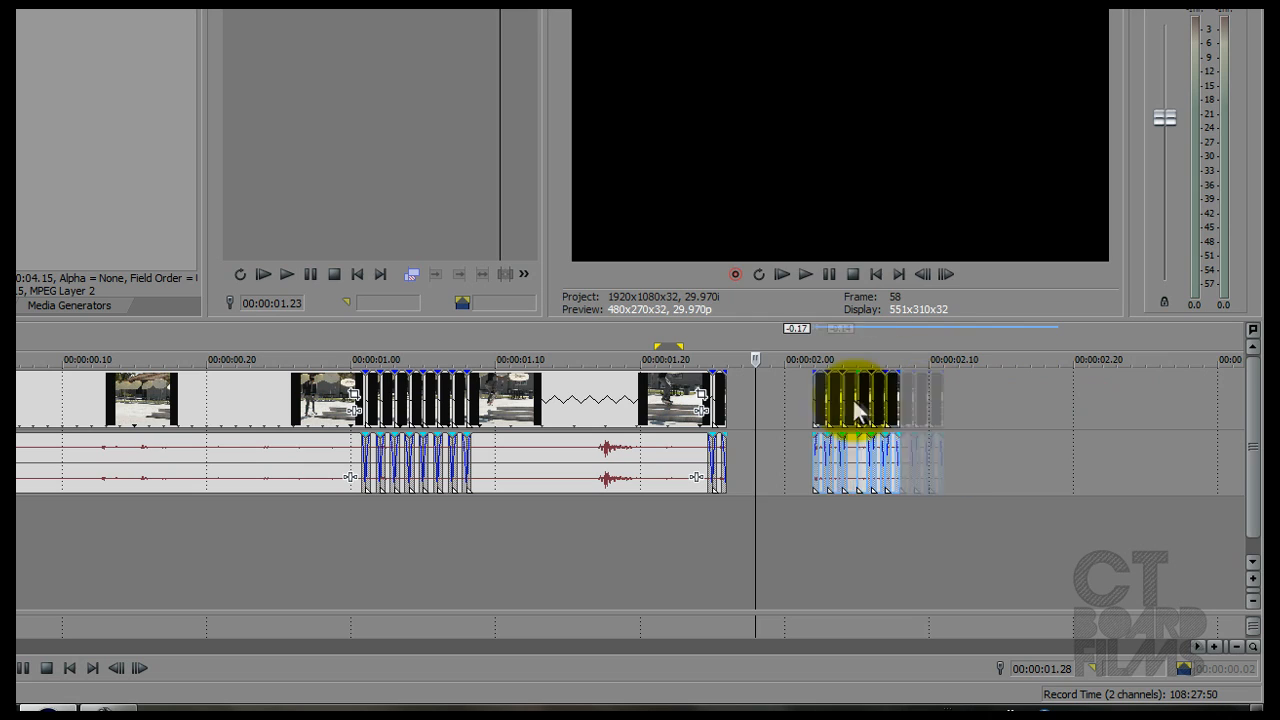